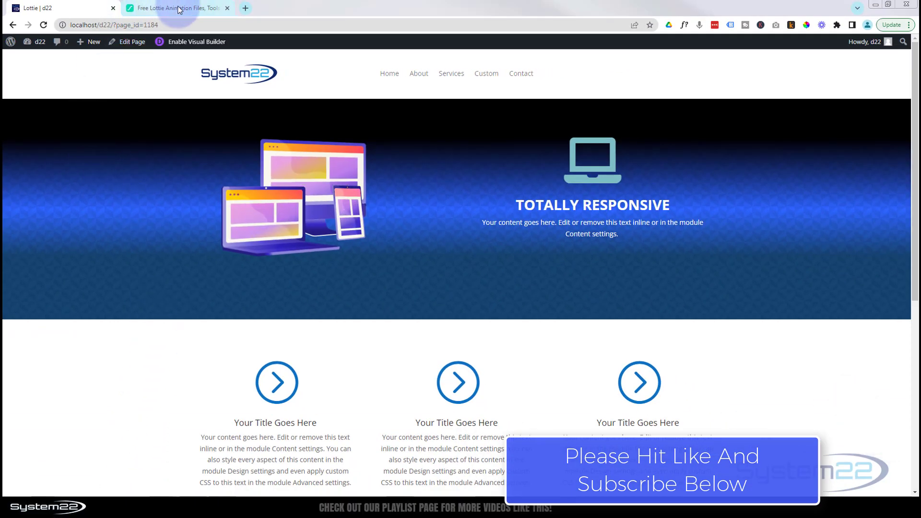
Switch to the LottieFiles tab and open its featured Free Animations collection.
{"action": "left_click", "coordinate": [175, 7]}
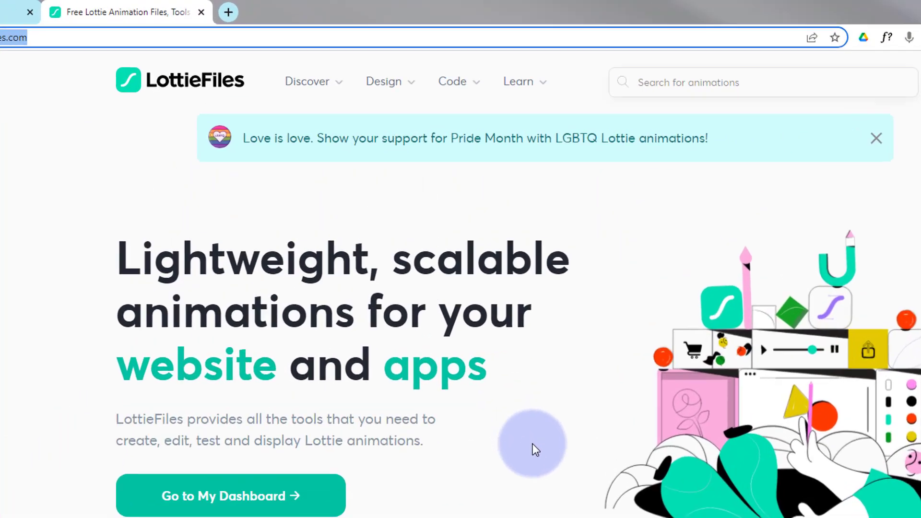
{"action": "left_click", "coordinate": [306, 81]}
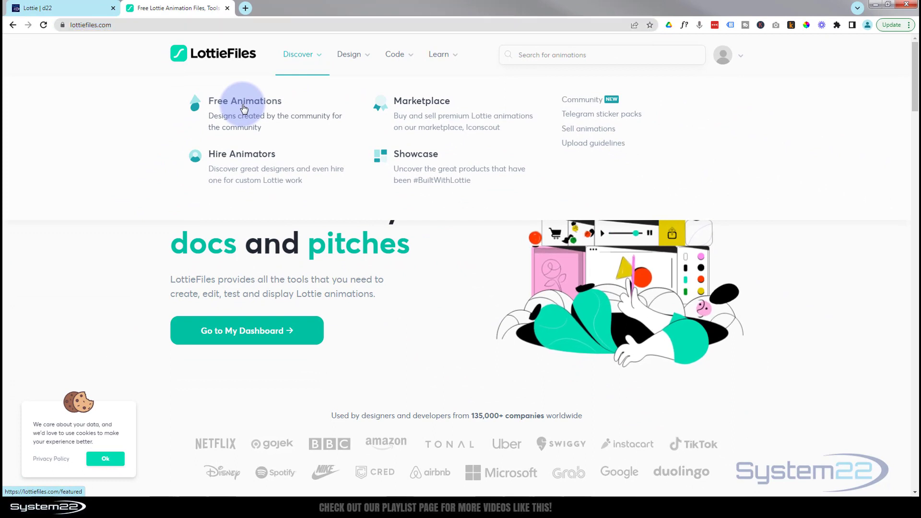
{"action": "left_click", "coordinate": [244, 101]}
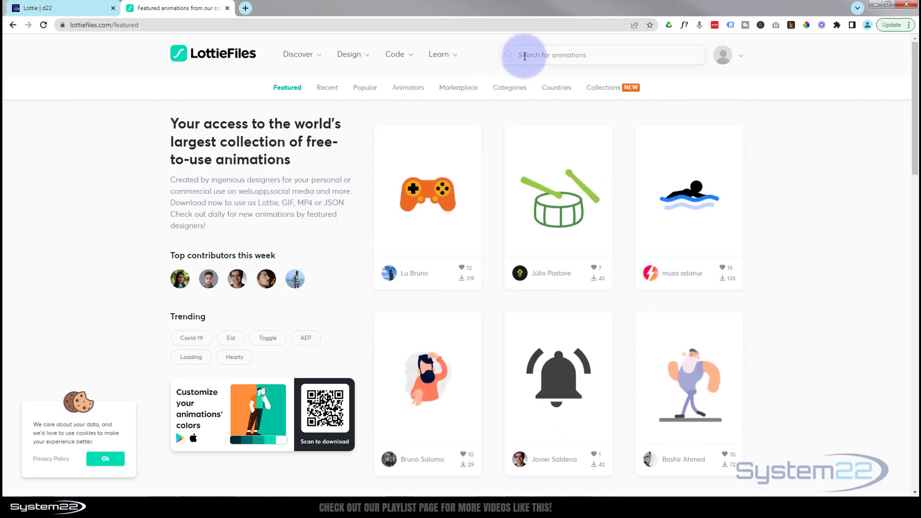
{"action": "left_click", "coordinate": [397, 54]}
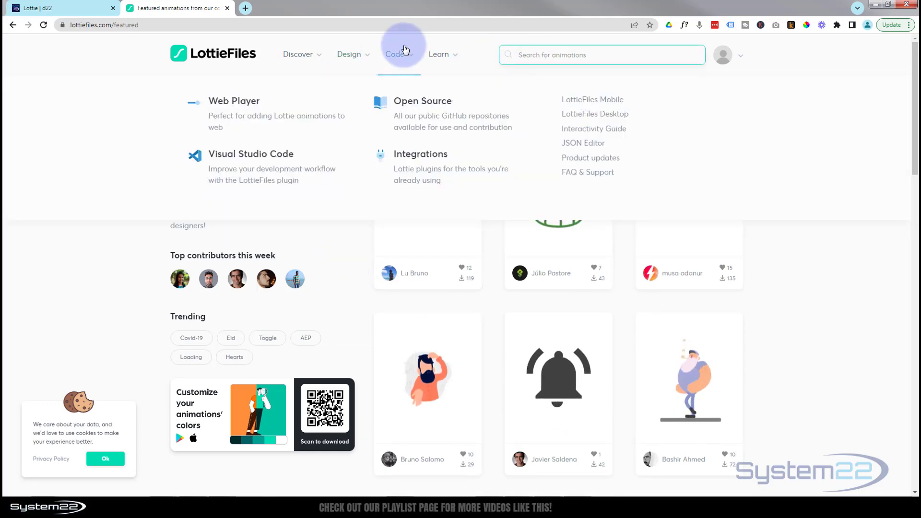
{"action": "mouse_move", "coordinate": [416, 11]}
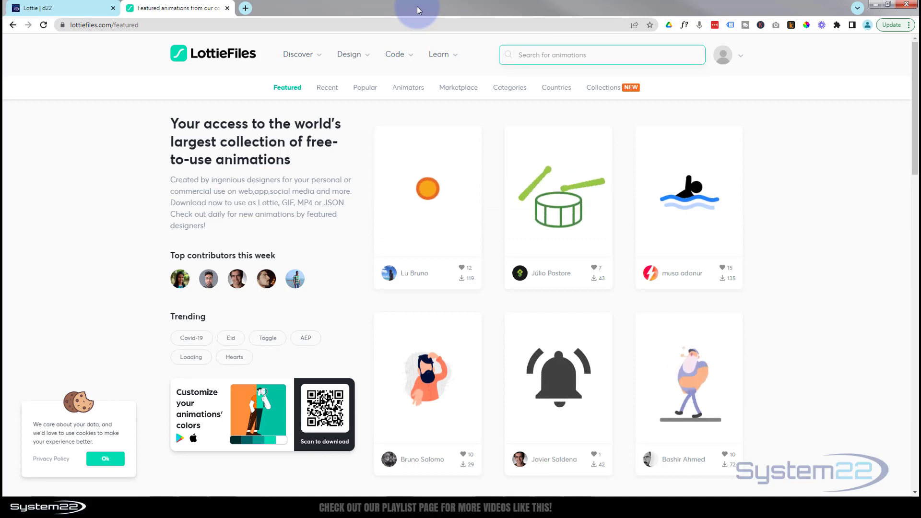
Search LottieFiles for 'webdesign' and scroll through the matching animations.
{"action": "type", "text": "we"}
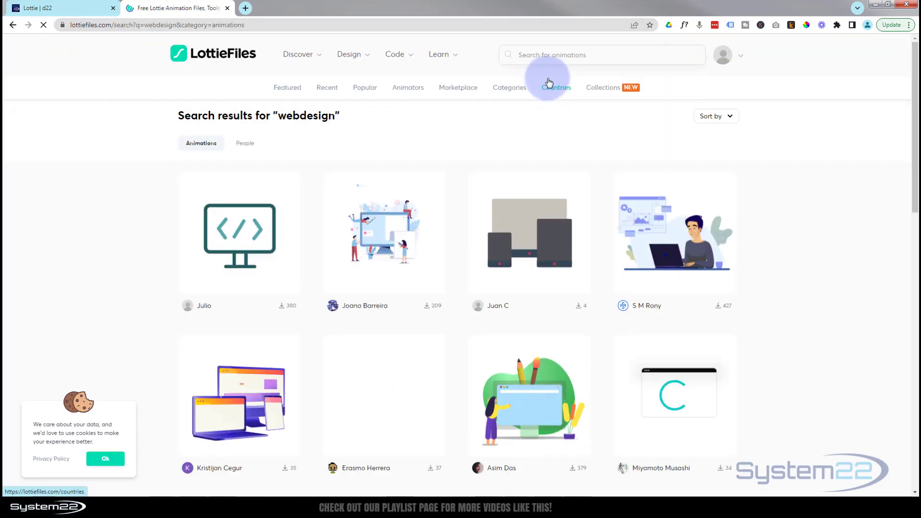
{"action": "scroll", "scroll_direction": "down", "scroll_amount": 3}
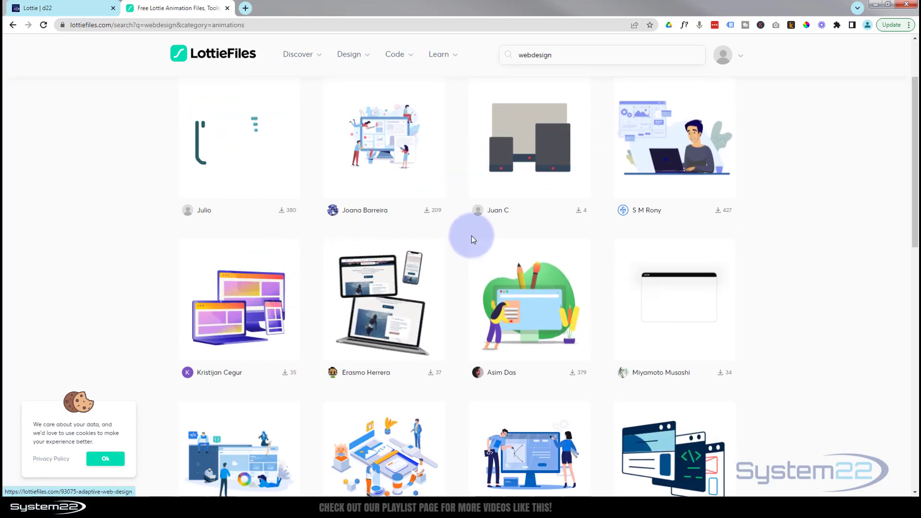
{"action": "scroll", "scroll_direction": "down", "scroll_amount": 3}
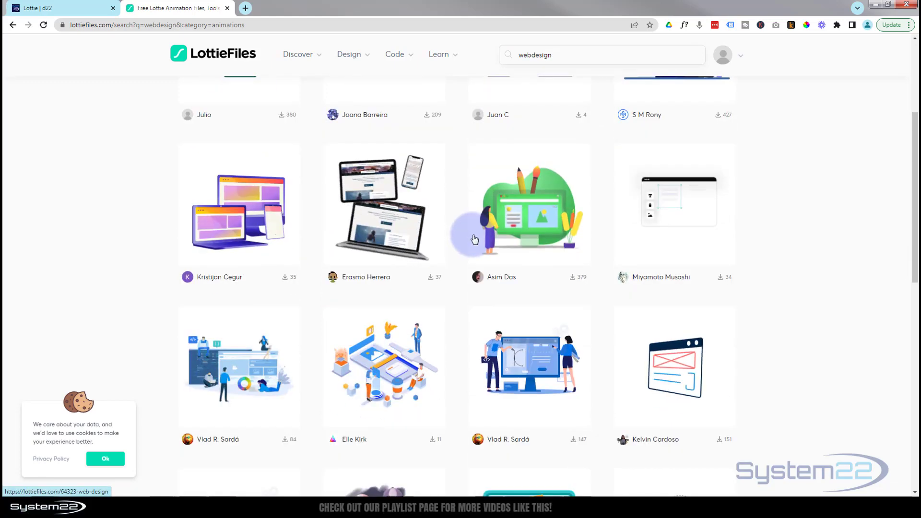
{"action": "scroll", "scroll_direction": "down", "scroll_amount": 3}
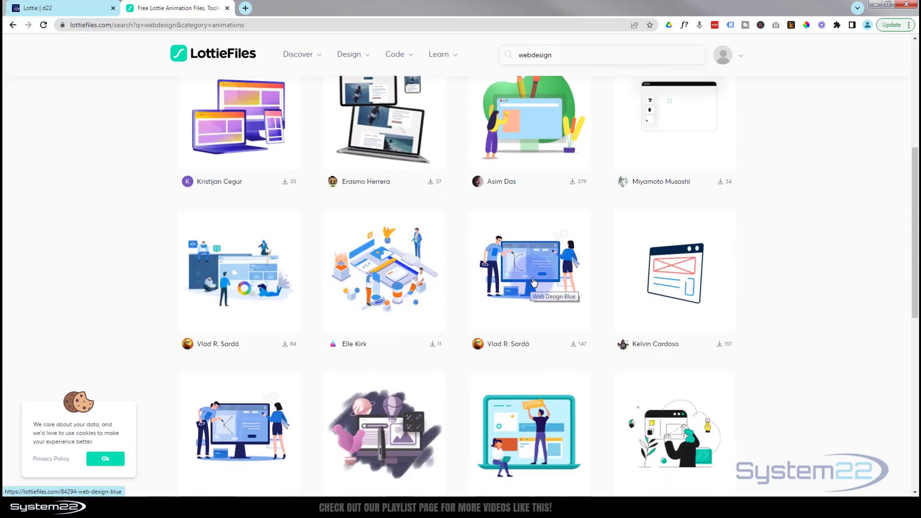
Open Web Design Blue, scrub its preview, and launch the website embed code generator.
{"action": "left_click", "coordinate": [528, 270]}
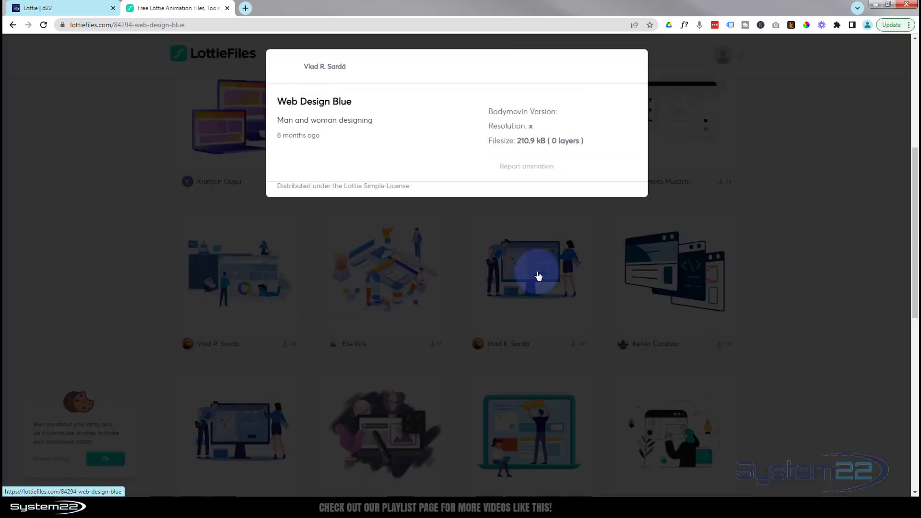
{"action": "left_click", "coordinate": [537, 270]}
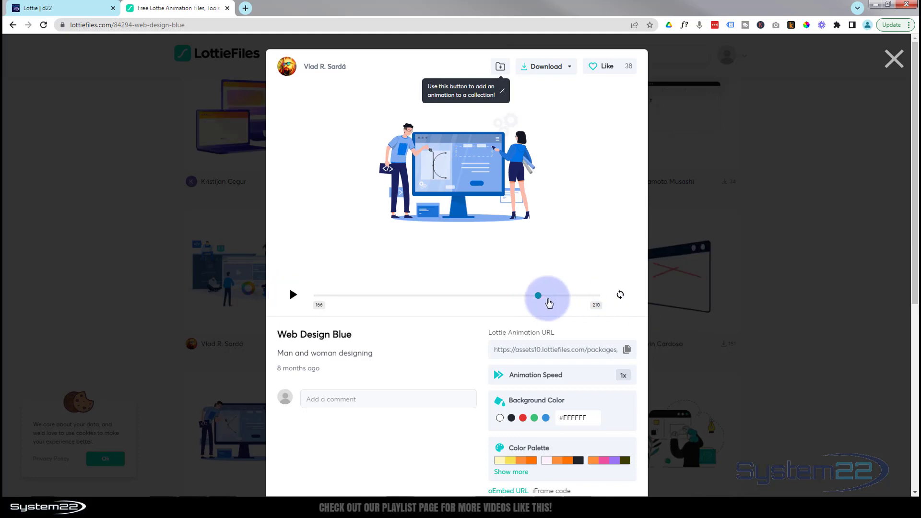
{"action": "left_click", "coordinate": [292, 294]}
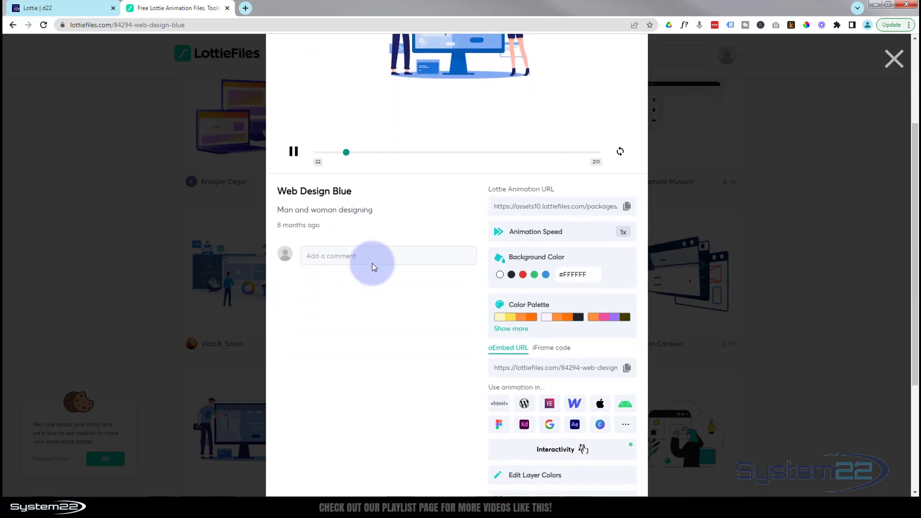
{"action": "scroll", "scroll_direction": "down", "scroll_amount": 3}
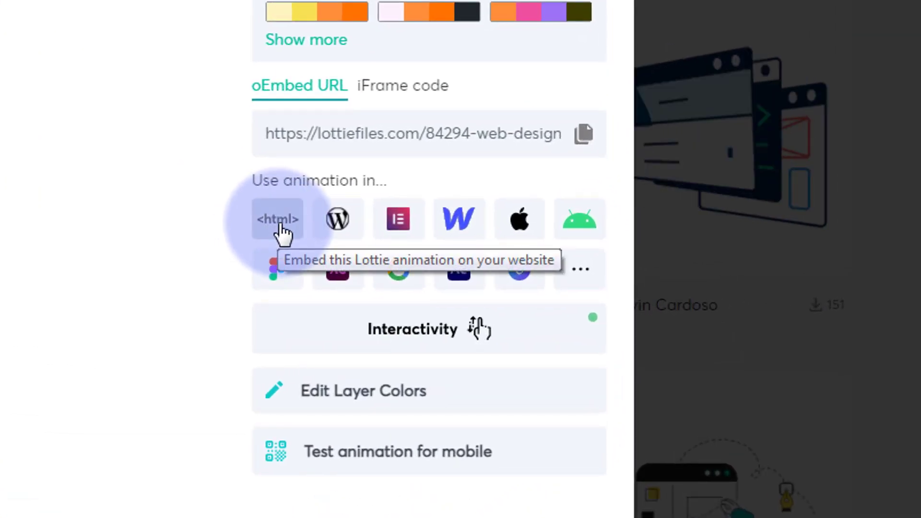
{"action": "mouse_move", "coordinate": [337, 219]}
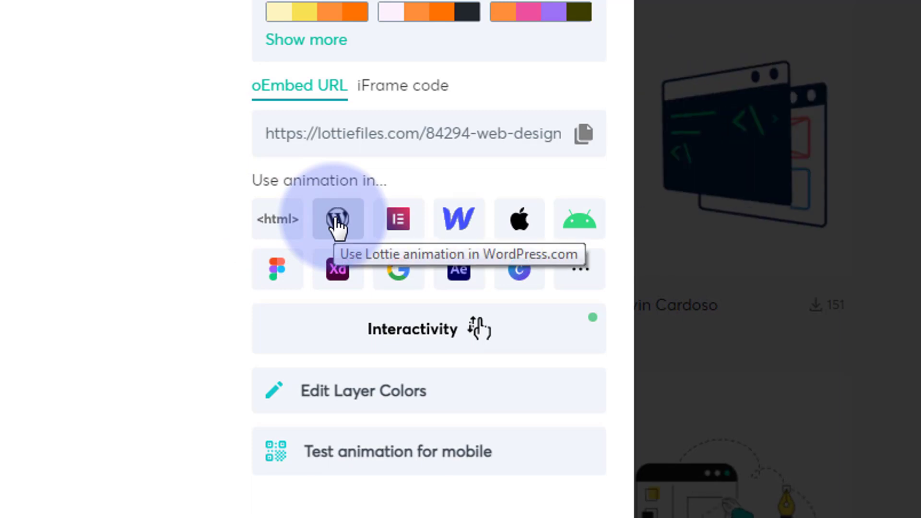
{"action": "mouse_move", "coordinate": [459, 219]}
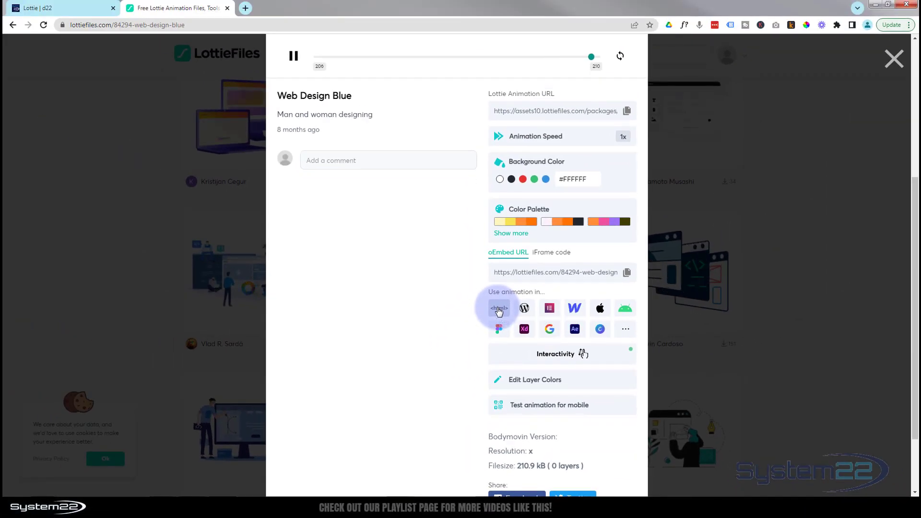
{"action": "left_click", "coordinate": [498, 308]}
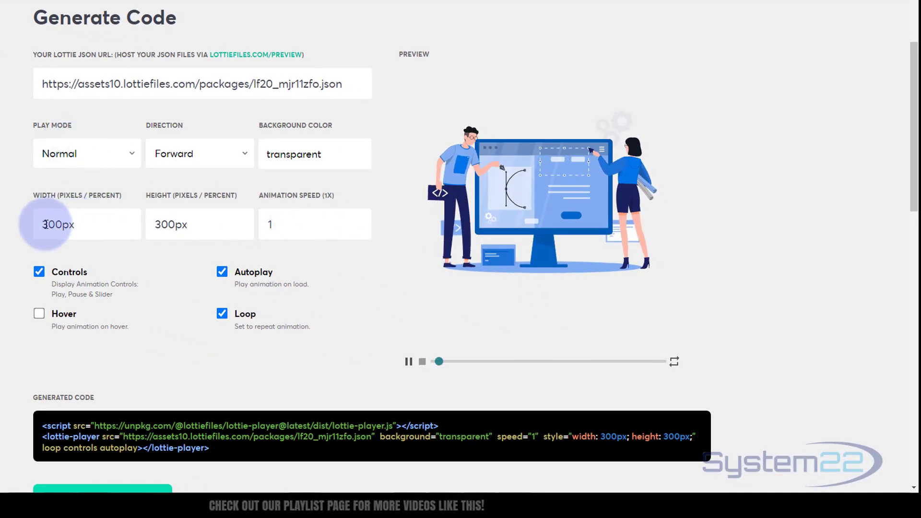
Configure a 400px by 400px embed at speed 1 without controls and select the code.
{"action": "left_click", "coordinate": [199, 224]}
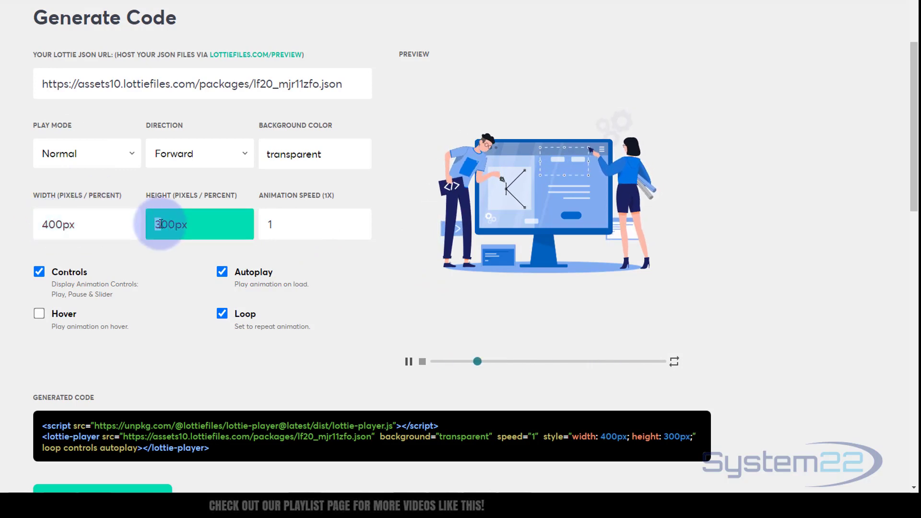
{"action": "type", "text": "400px"}
{"action": "left_click", "coordinate": [315, 225]}
{"action": "type", "text": "2"}
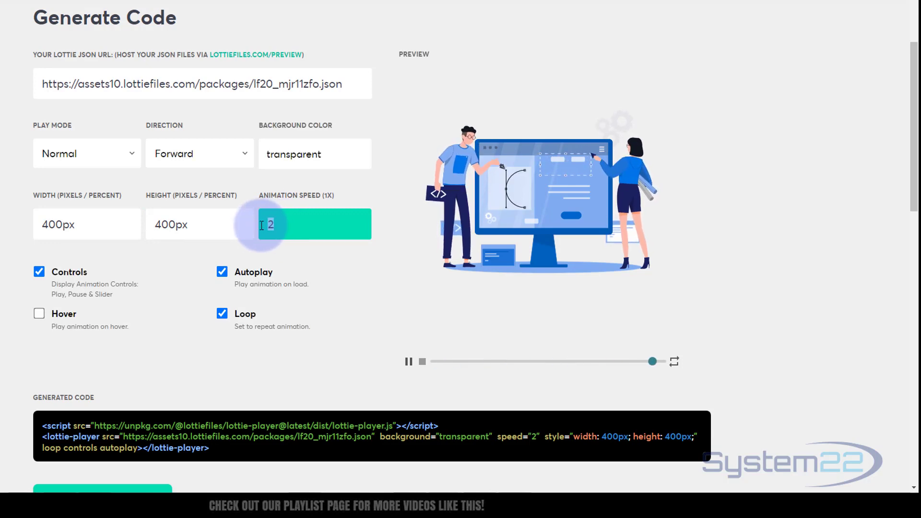
{"action": "type", "text": "0.5"}
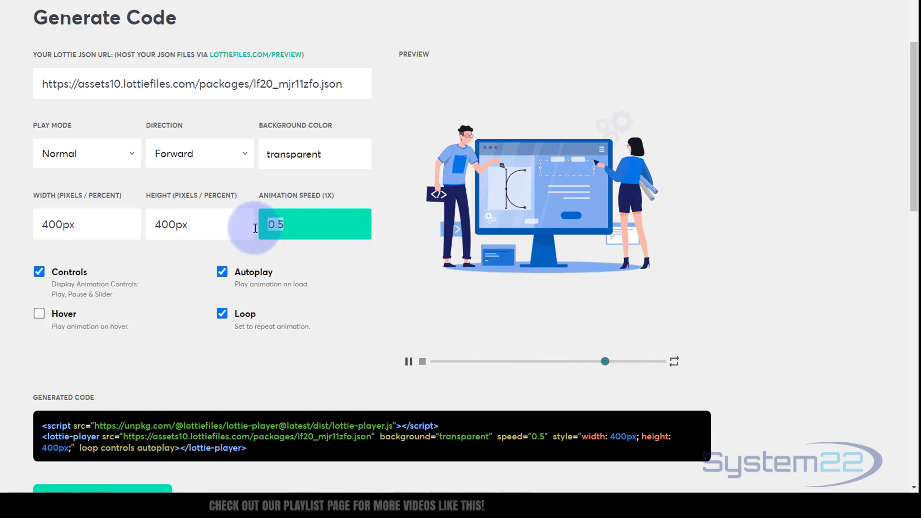
{"action": "type", "text": "1"}
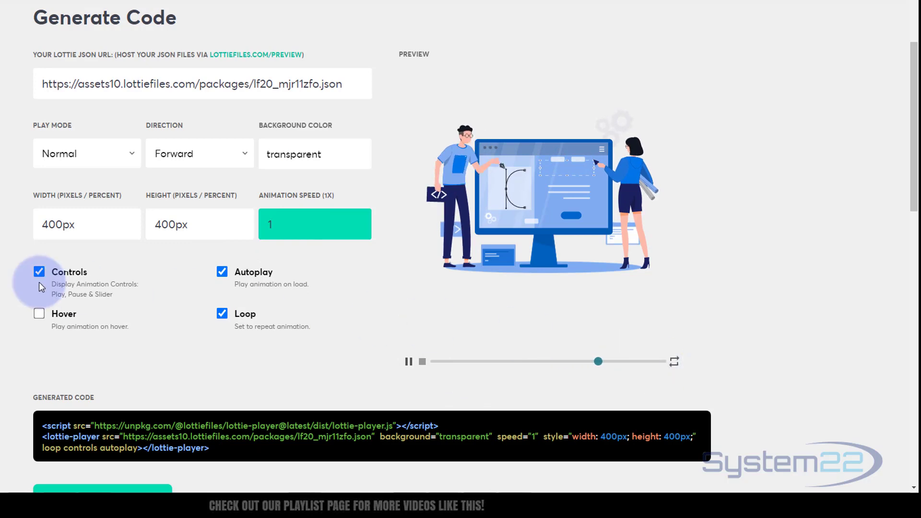
{"action": "left_click", "coordinate": [39, 272]}
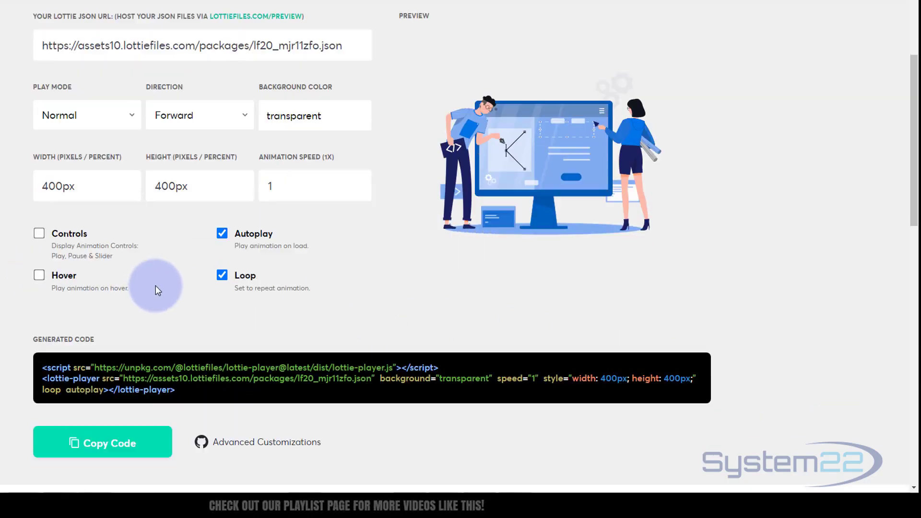
{"action": "scroll", "scroll_direction": "down", "scroll_amount": 3}
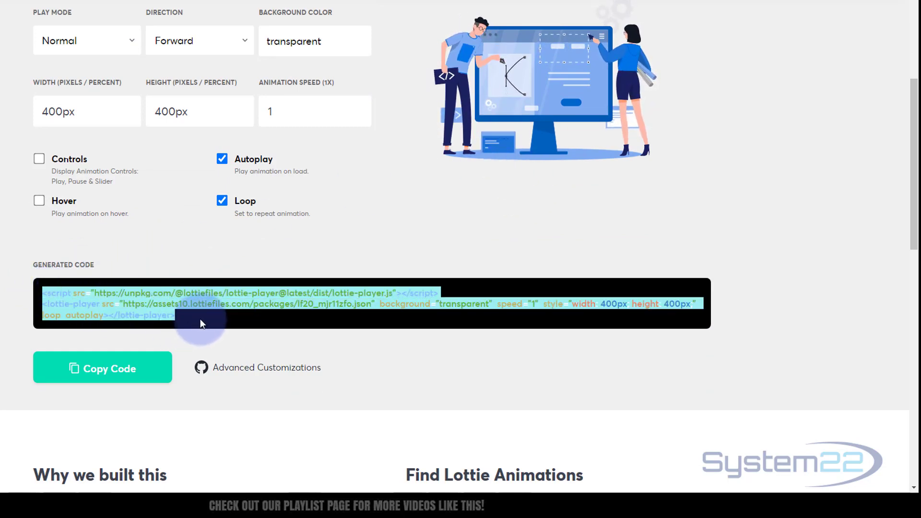
{"action": "left_click", "coordinate": [102, 366]}
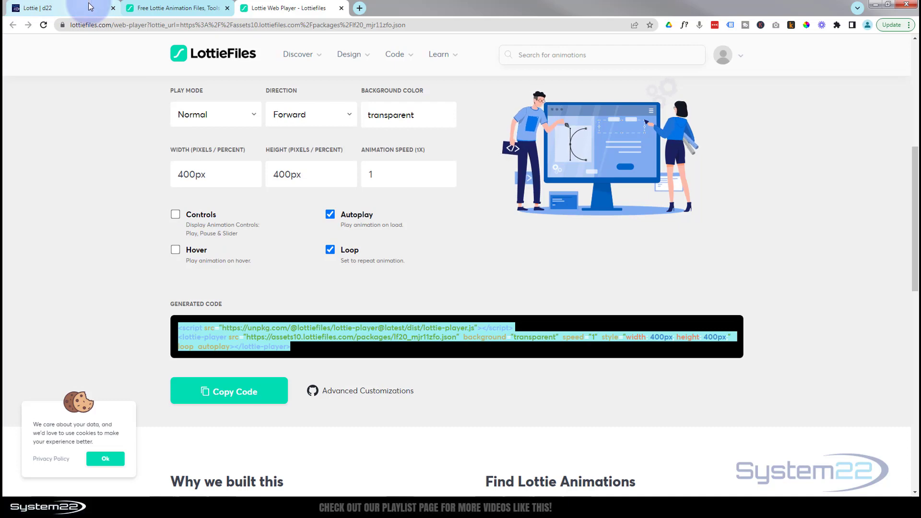
Back on WordPress, enable Divi's Visual Builder and switch to wireframe view.
{"action": "left_click", "coordinate": [61, 8]}
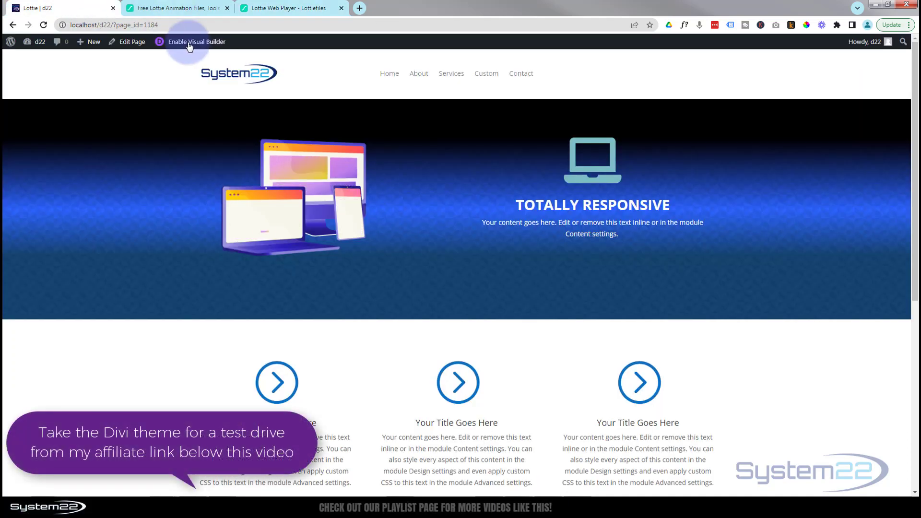
{"action": "left_click", "coordinate": [196, 41]}
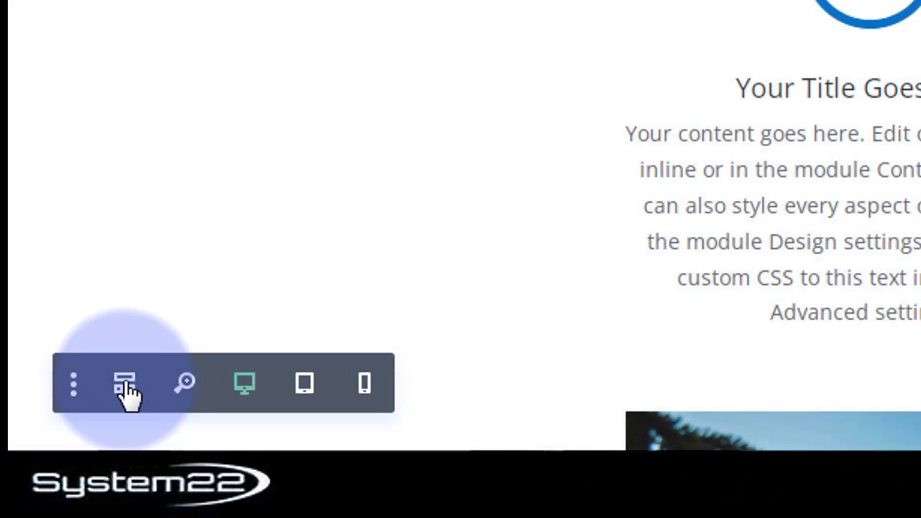
{"action": "mouse_move", "coordinate": [124, 384]}
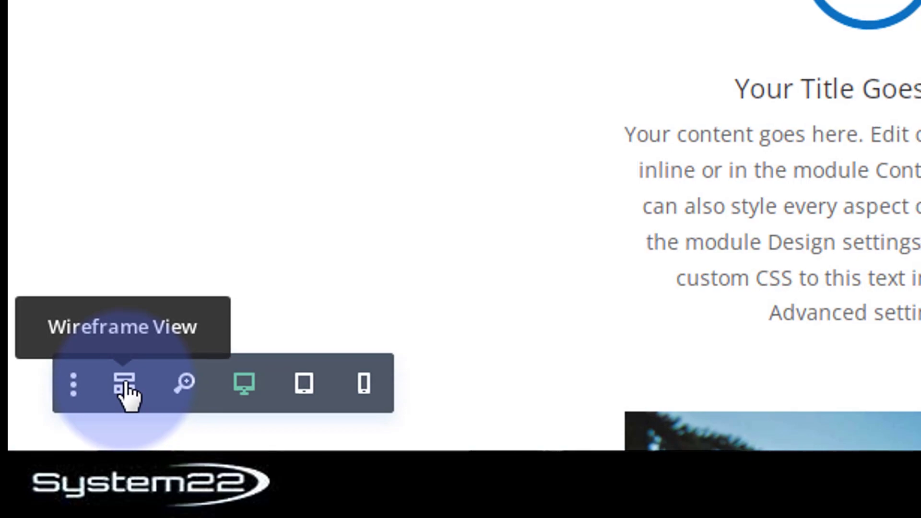
{"action": "left_click", "coordinate": [123, 384]}
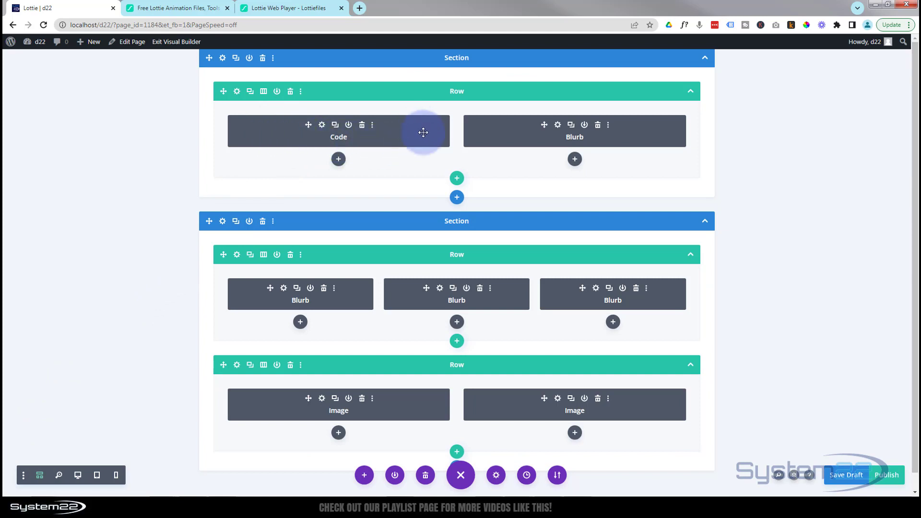
{"action": "mouse_move", "coordinate": [361, 127]}
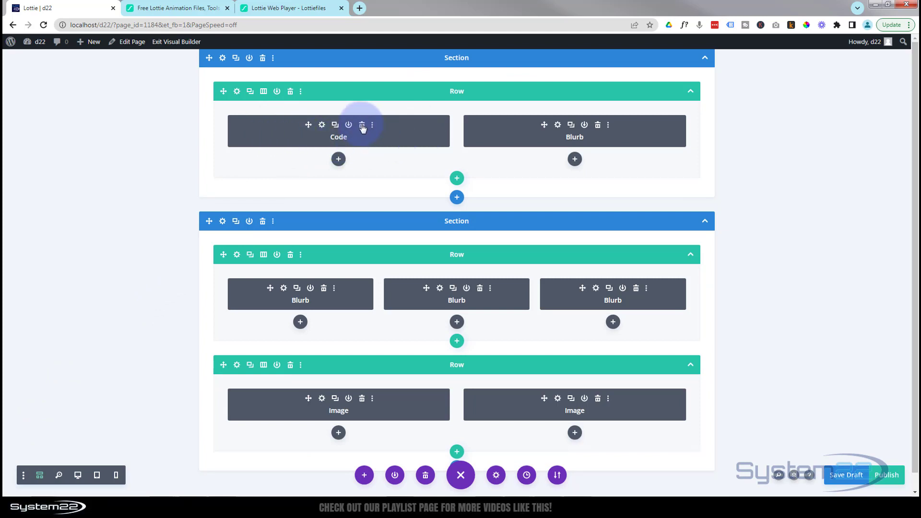
Delete the old Code module from the hero's top row.
{"action": "left_click", "coordinate": [362, 124]}
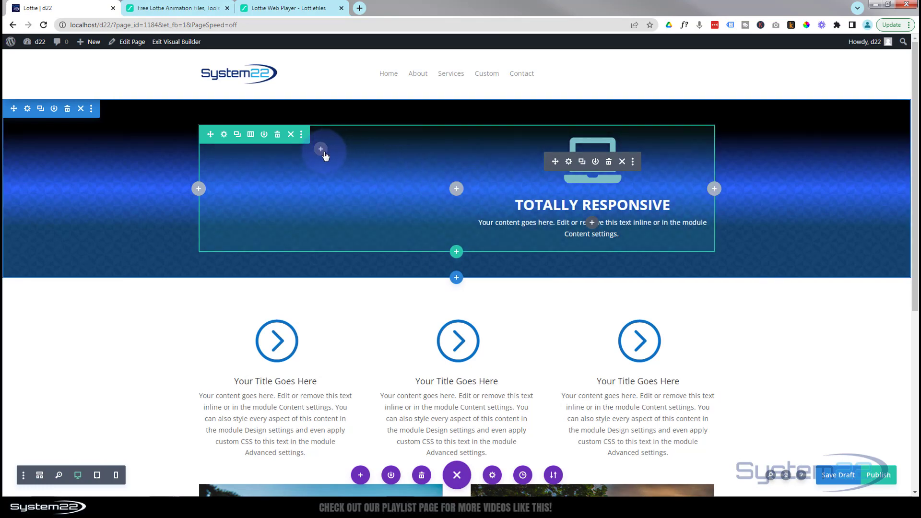
{"action": "mouse_move", "coordinate": [321, 150]}
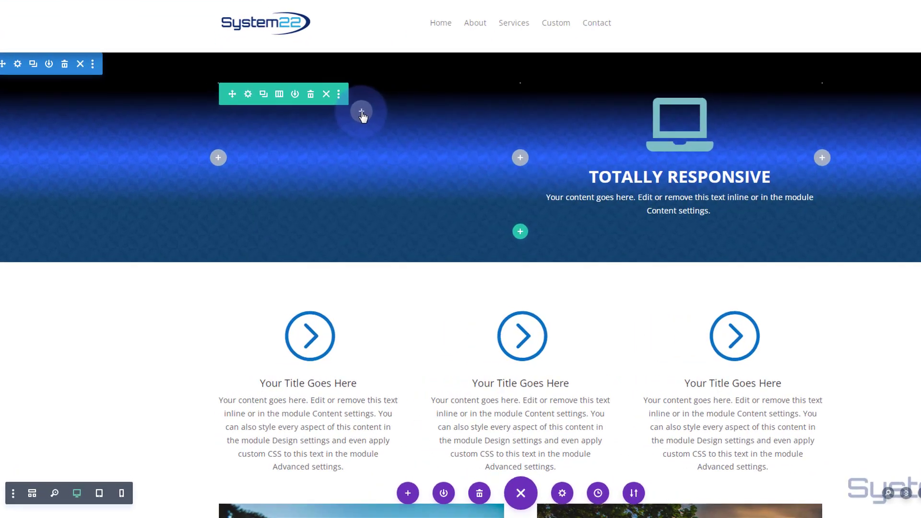
Insert a Code module into the hero's empty left column from the module list.
{"action": "left_click", "coordinate": [361, 113]}
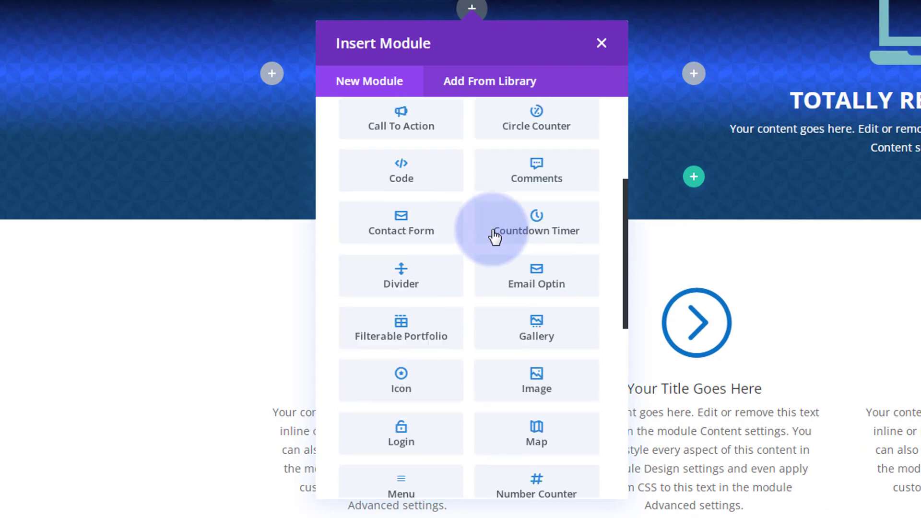
{"action": "scroll", "scroll_direction": "down", "scroll_amount": 3}
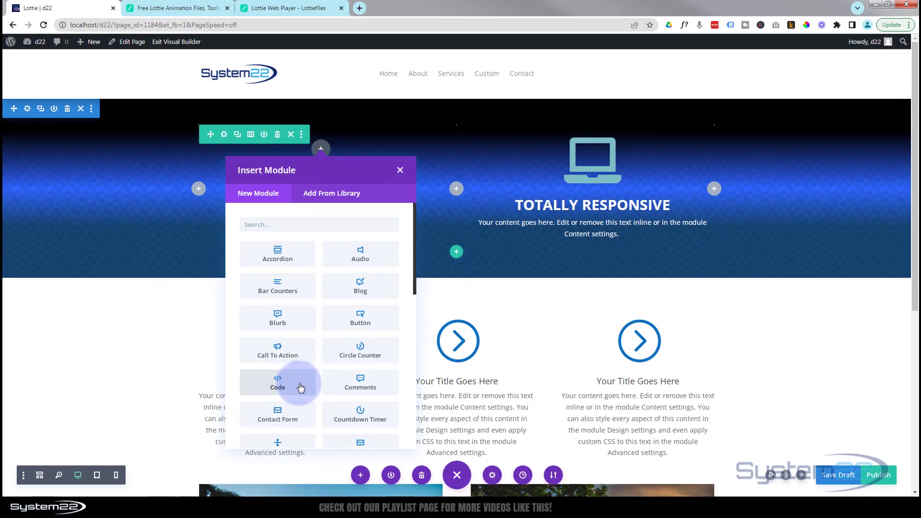
{"action": "left_click", "coordinate": [277, 382]}
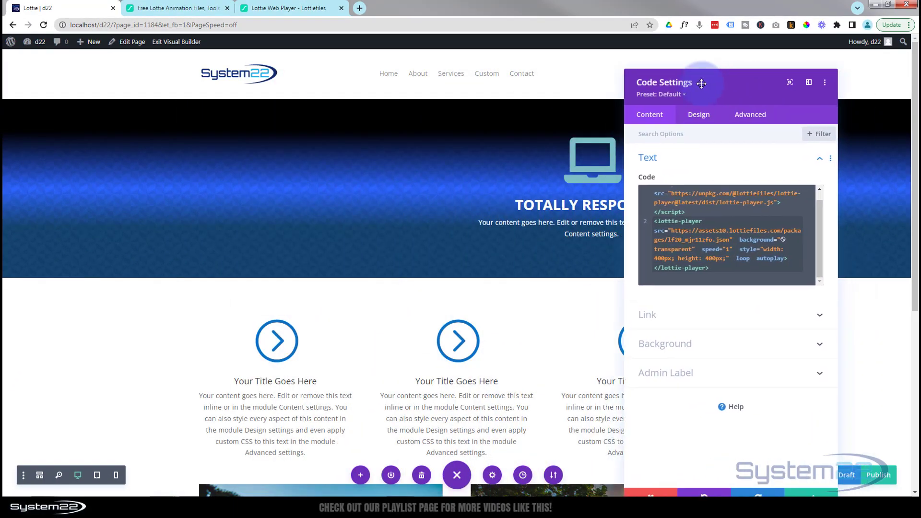
Move Code Settings aside, confirm the Lottie embed code, and save the page as draft.
{"action": "left_click_drag", "start_coordinate": [701, 82], "coordinate": [382, 73]}
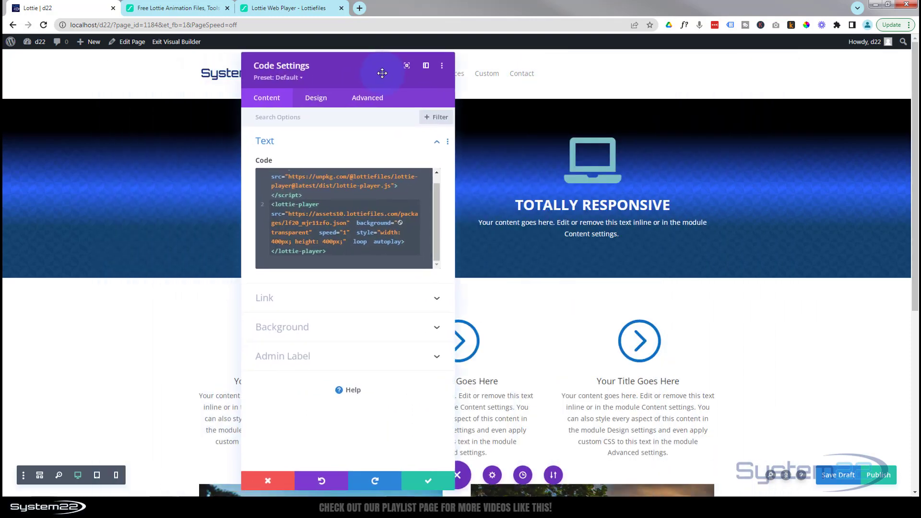
{"action": "left_click_drag", "start_coordinate": [382, 72], "coordinate": [351, 71]}
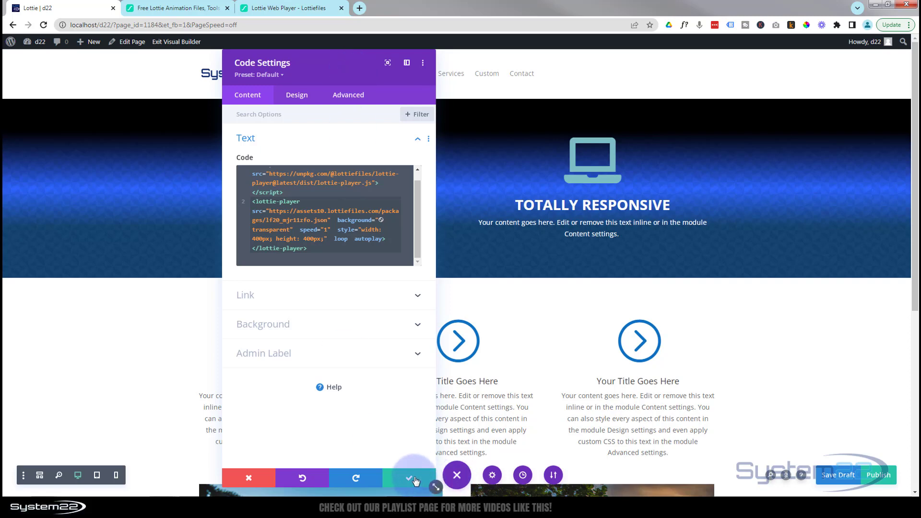
{"action": "left_click", "coordinate": [409, 476]}
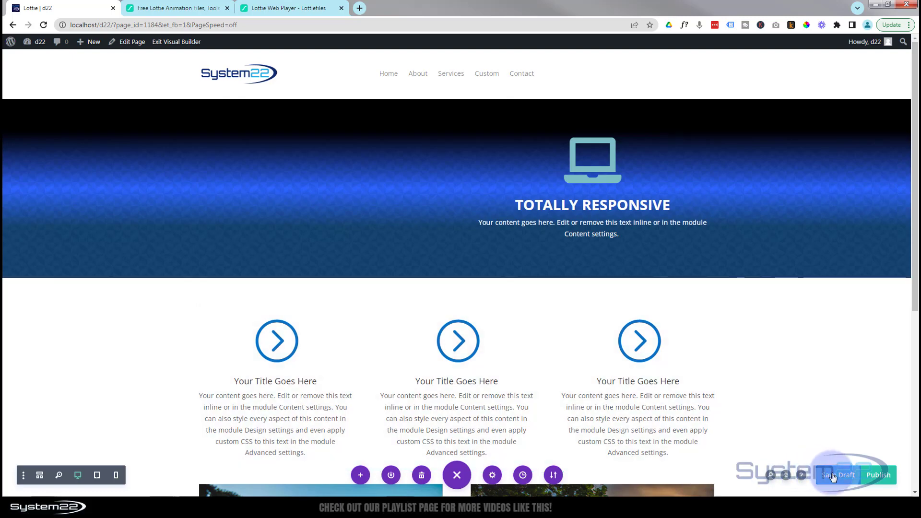
{"action": "left_click", "coordinate": [838, 474]}
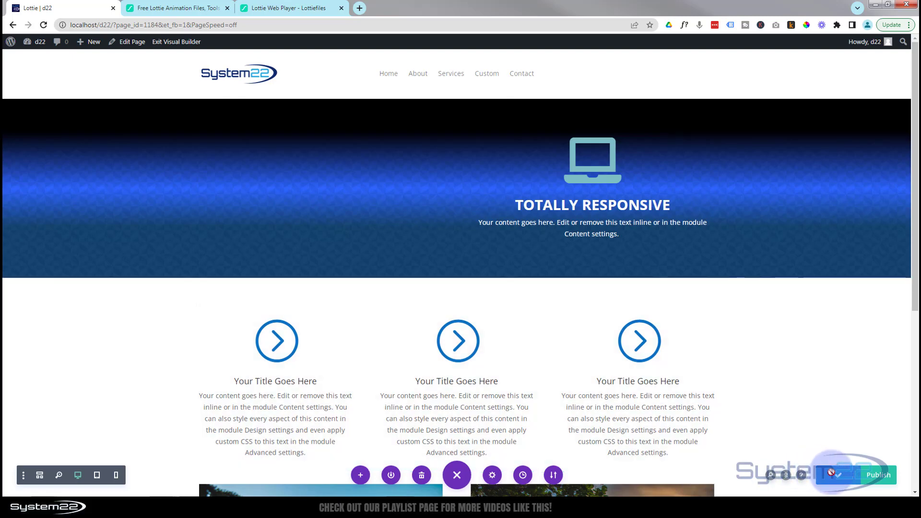
{"action": "left_click", "coordinate": [176, 42]}
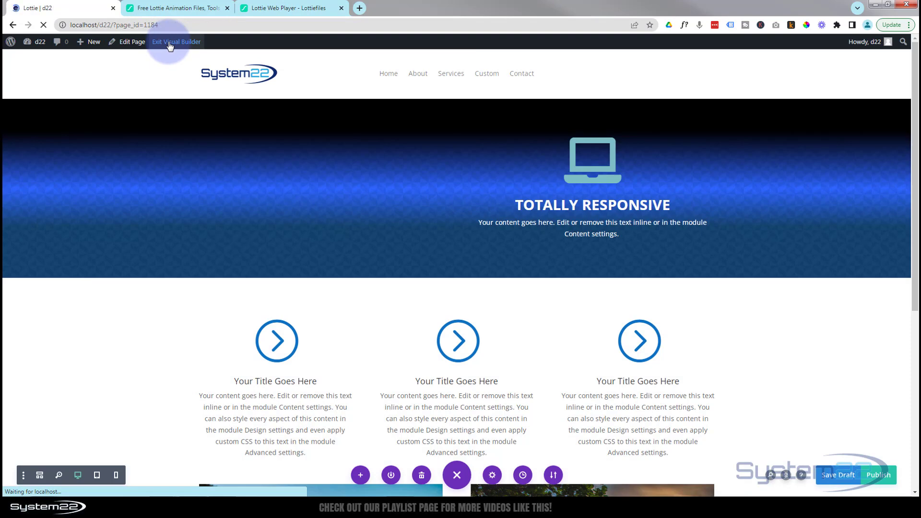
Exit the Visual Builder and right-click the Lottie animation playing in the hero.
{"action": "left_click", "coordinate": [176, 42]}
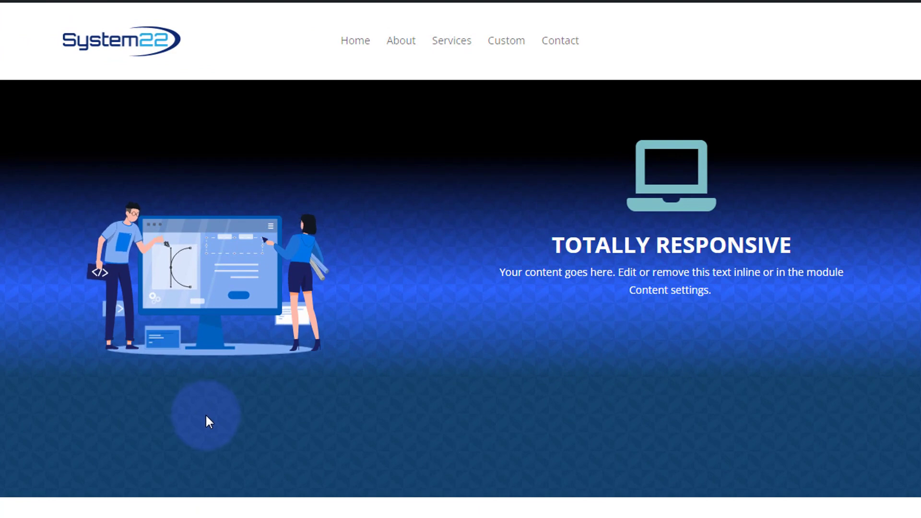
{"action": "mouse_move", "coordinate": [443, 222]}
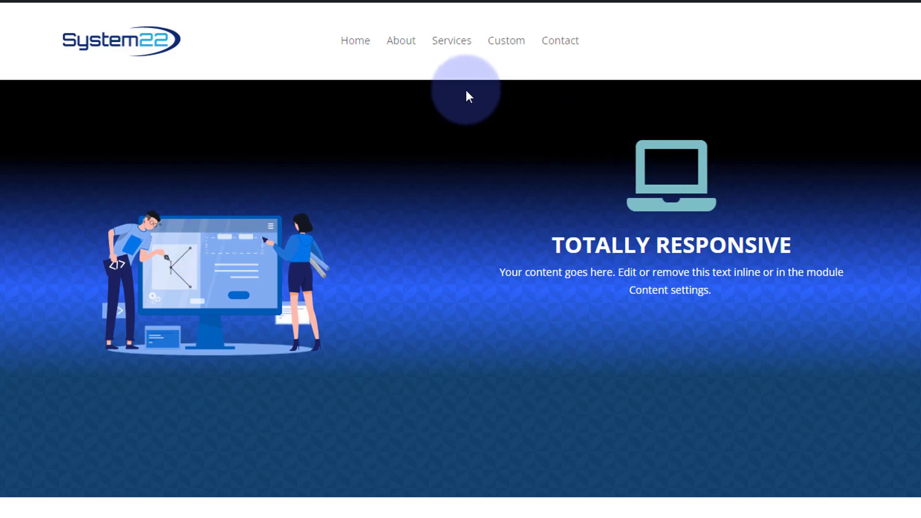
{"action": "right_click", "coordinate": [295, 236]}
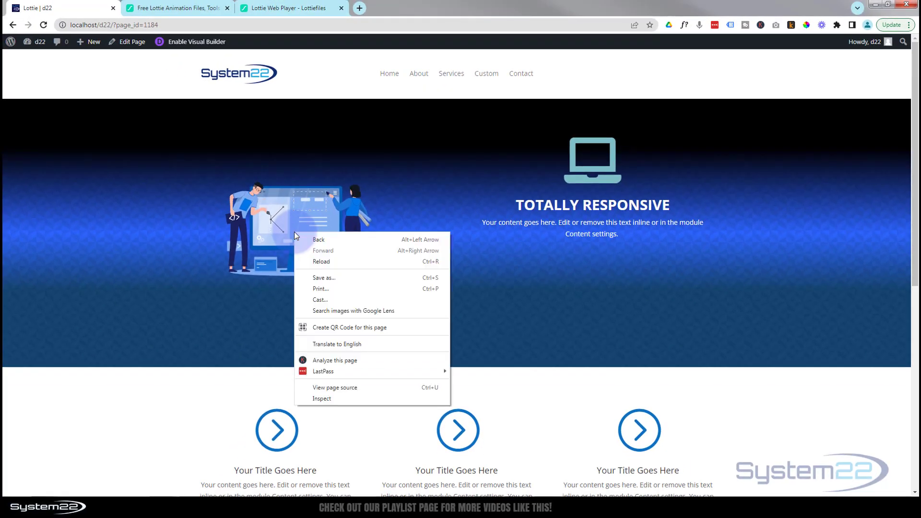
{"action": "mouse_move", "coordinate": [431, 335]}
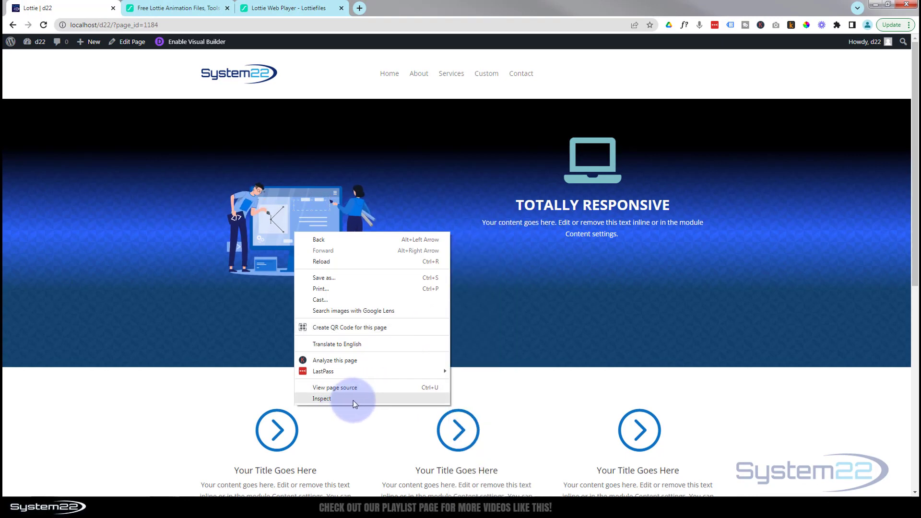
{"action": "left_click", "coordinate": [321, 398]}
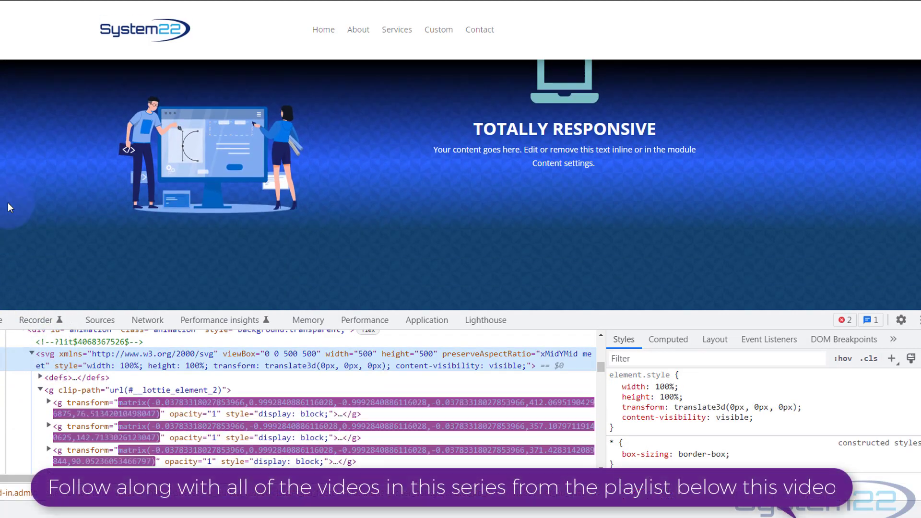
{"action": "mouse_move", "coordinate": [47, 354]}
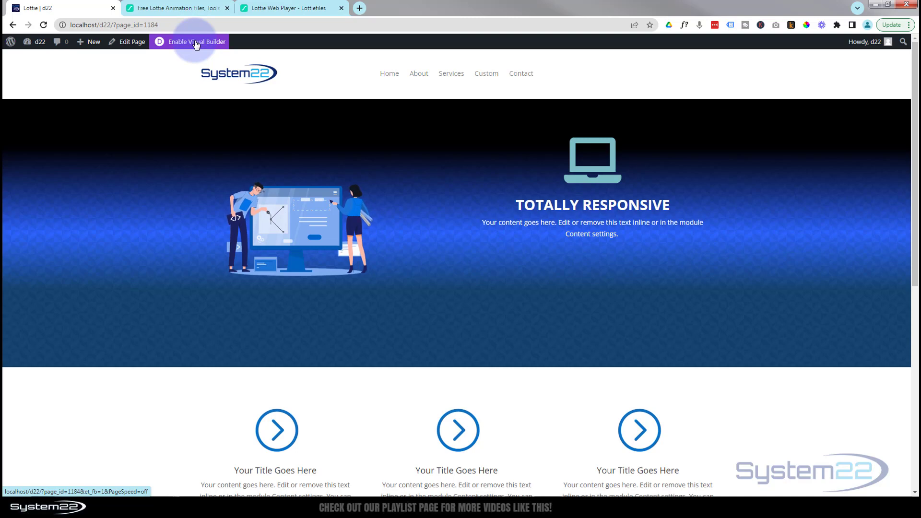
Re-enable the Visual Builder and open the hero Code module's settings.
{"action": "left_click", "coordinate": [195, 41]}
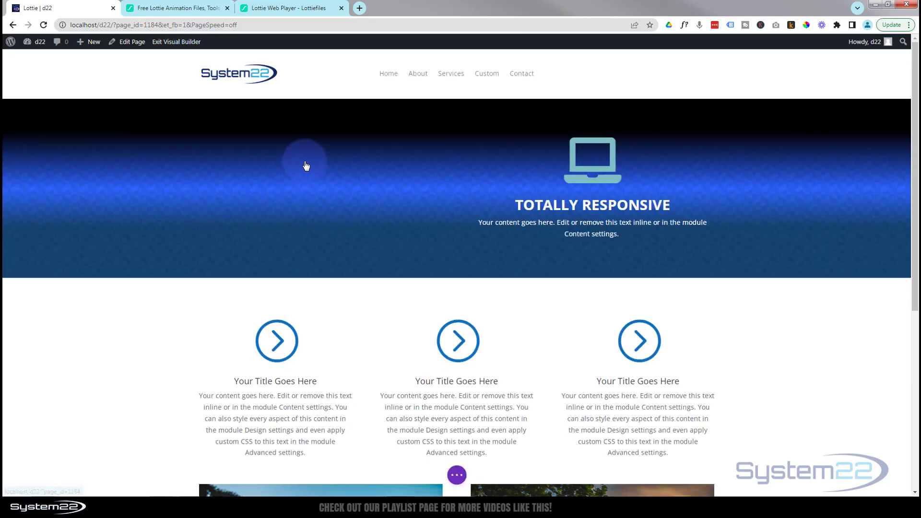
{"action": "mouse_move", "coordinate": [368, 229]}
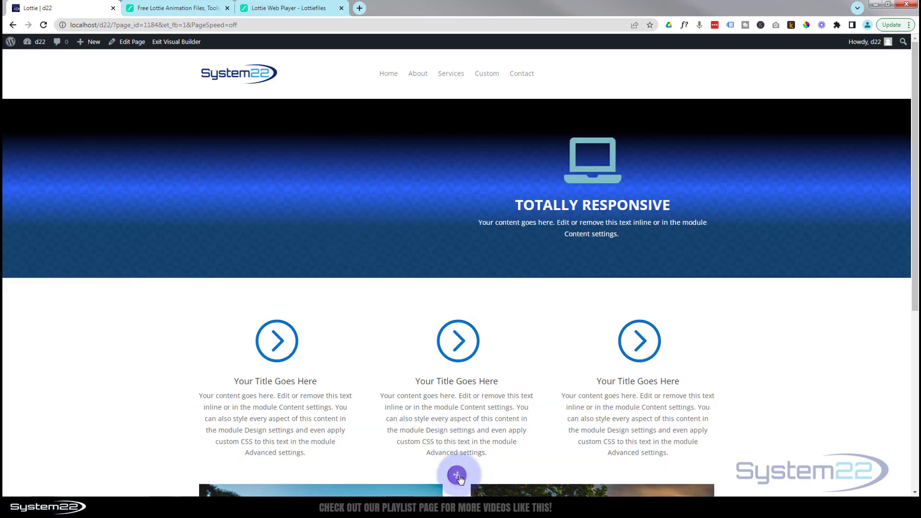
{"action": "left_click", "coordinate": [40, 476]}
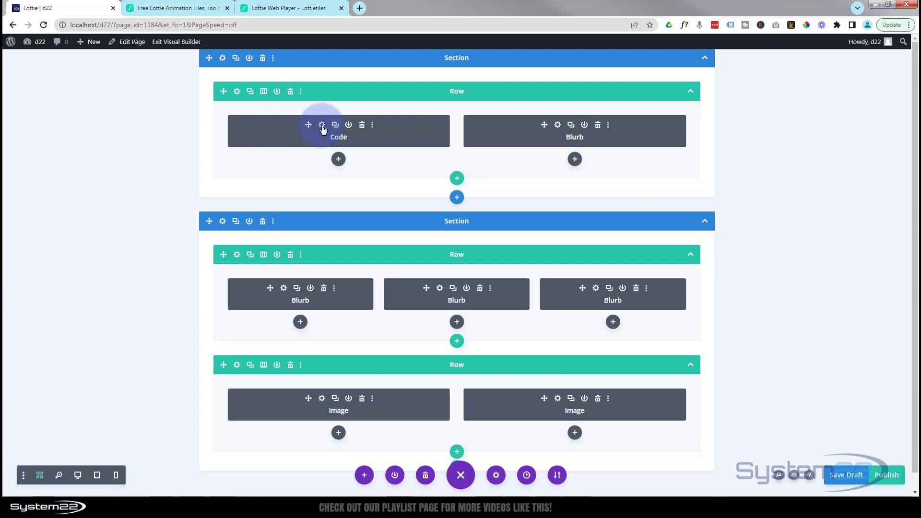
{"action": "left_click", "coordinate": [321, 125]}
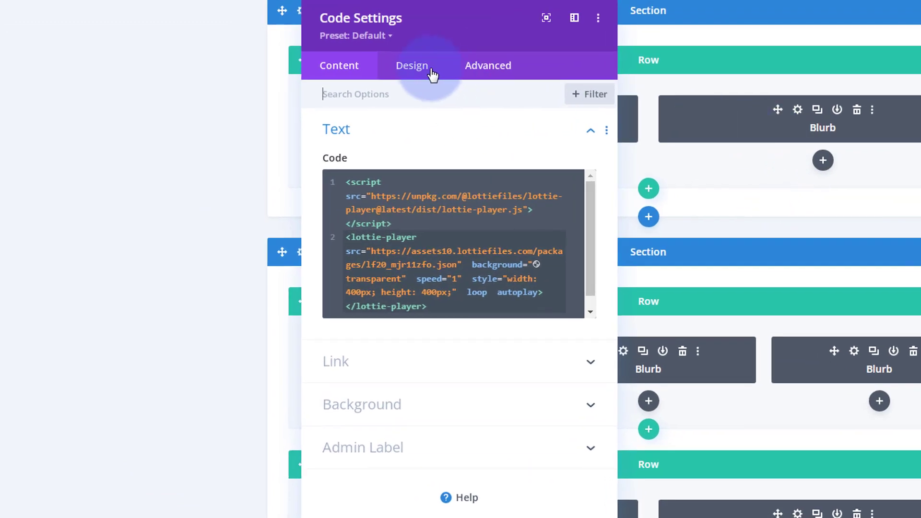
Enter a -120px top margin in the hero Code module's Design spacing.
{"action": "left_click", "coordinate": [411, 66]}
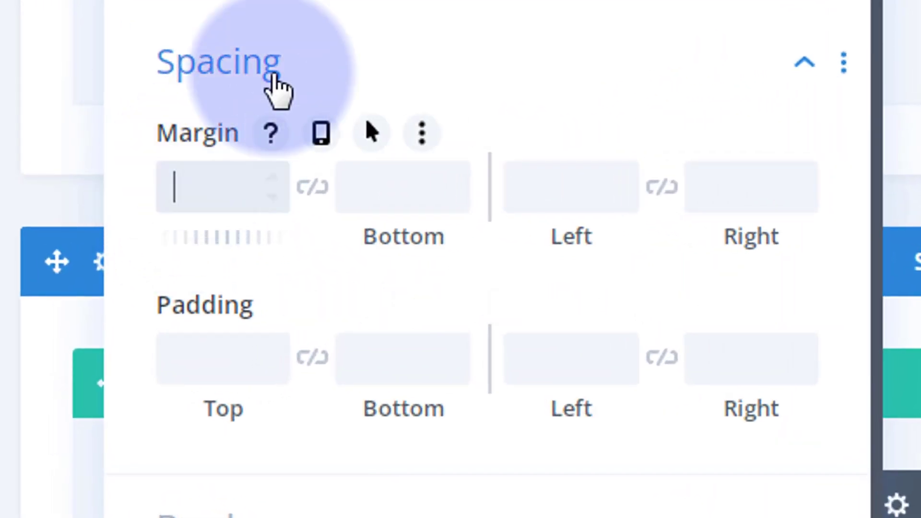
{"action": "type", "text": "-120px"}
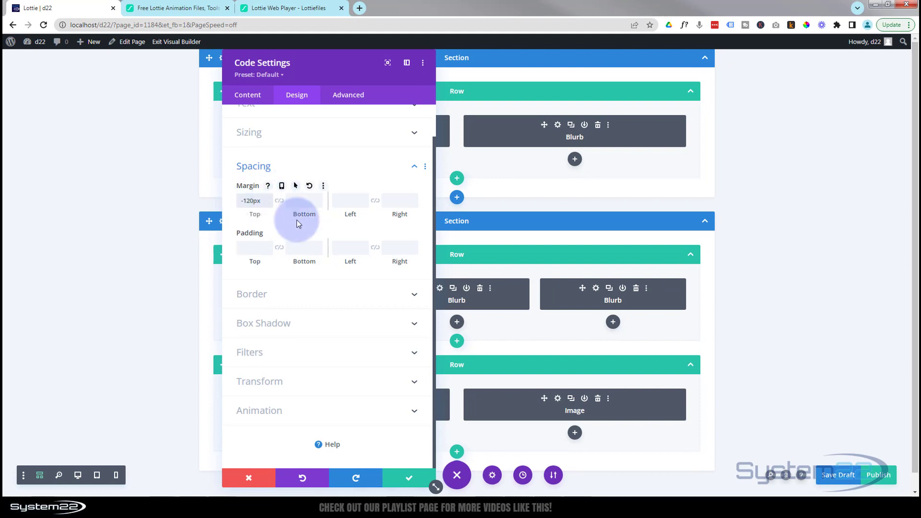
{"action": "mouse_move", "coordinate": [321, 143]}
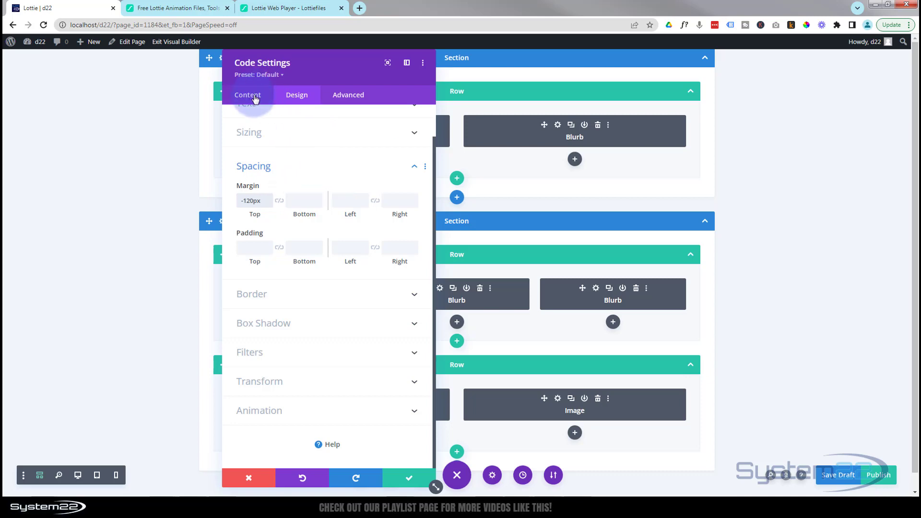
Edit the lottie-player embed code, changing the animation width from 400px to 450px.
{"action": "left_click", "coordinate": [248, 95]}
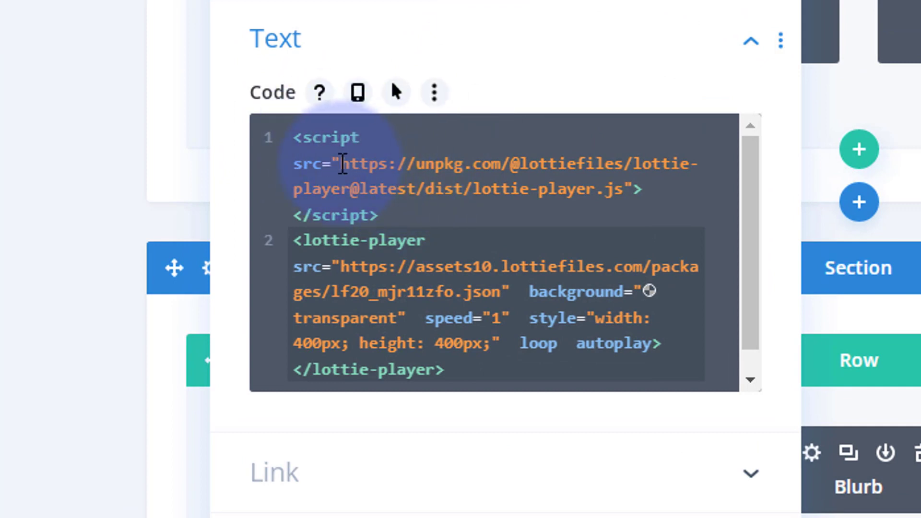
{"action": "mouse_move", "coordinate": [628, 190]}
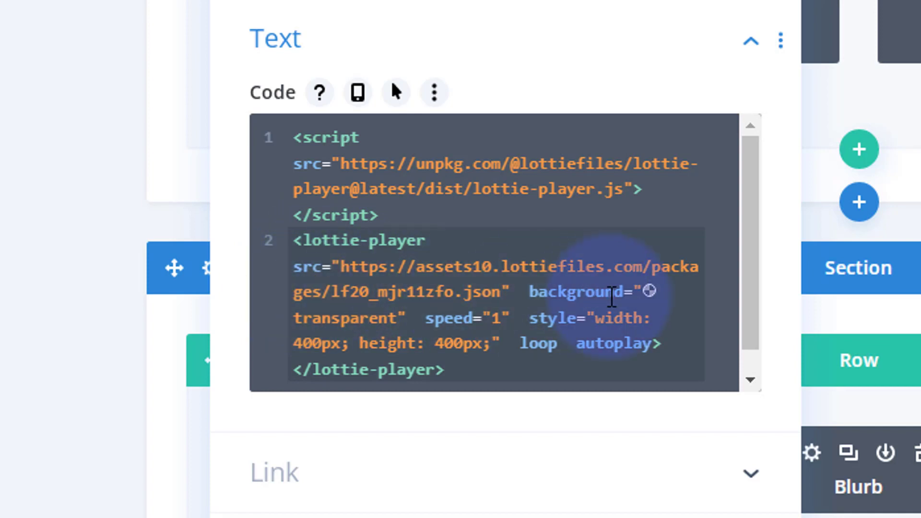
{"action": "mouse_move", "coordinate": [649, 292]}
{"action": "type", "text": "5"}
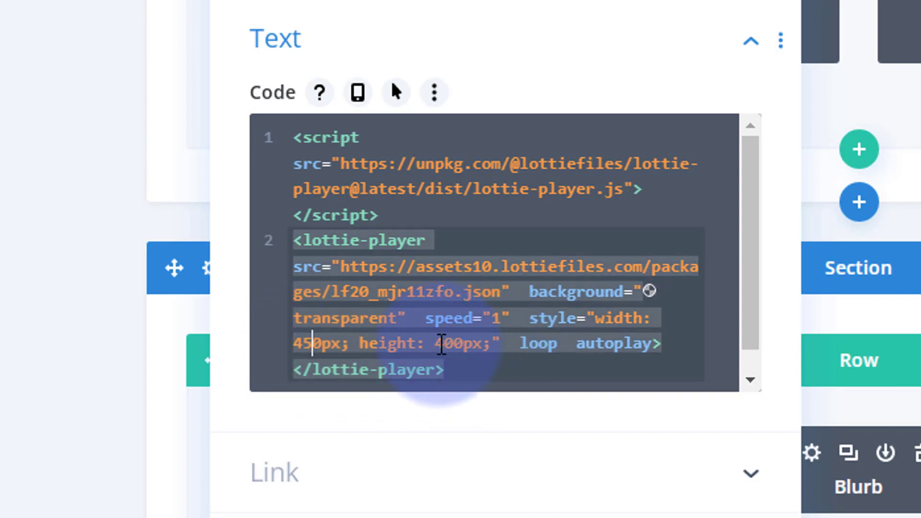
{"action": "left_click", "coordinate": [440, 358]}
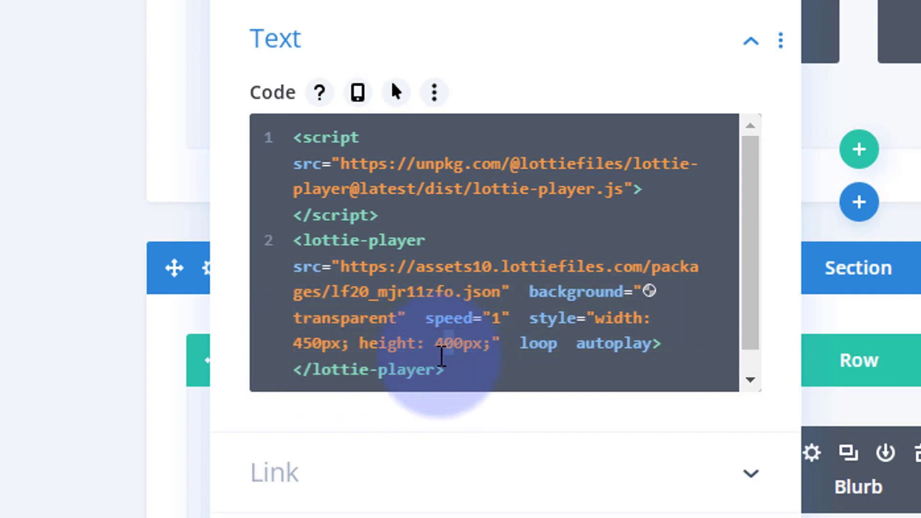
{"action": "double_click", "coordinate": [446, 343]}
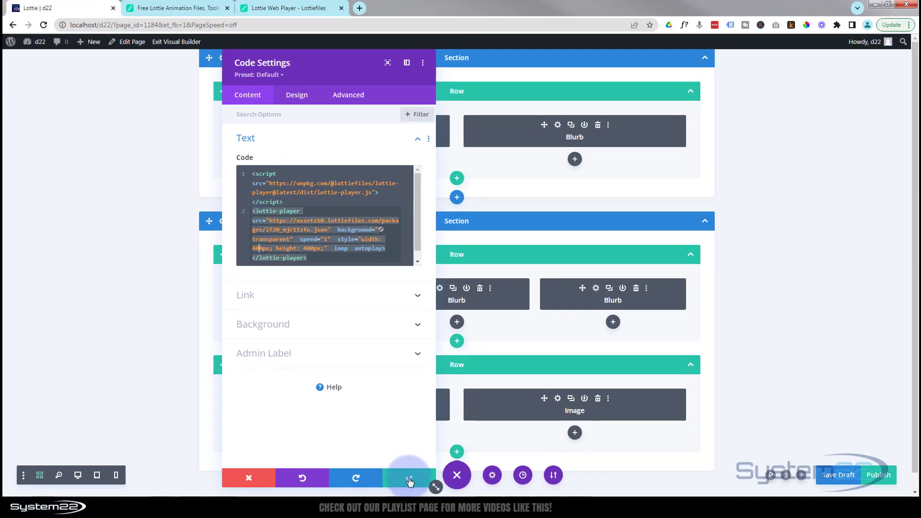
Apply the code module changes, save the page as a draft, and scroll the page.
{"action": "left_click", "coordinate": [409, 476]}
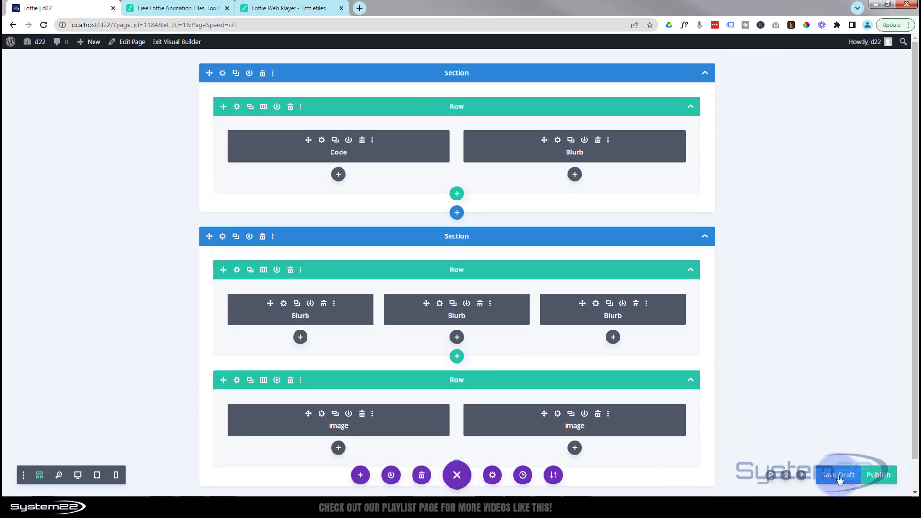
{"action": "left_click", "coordinate": [837, 475]}
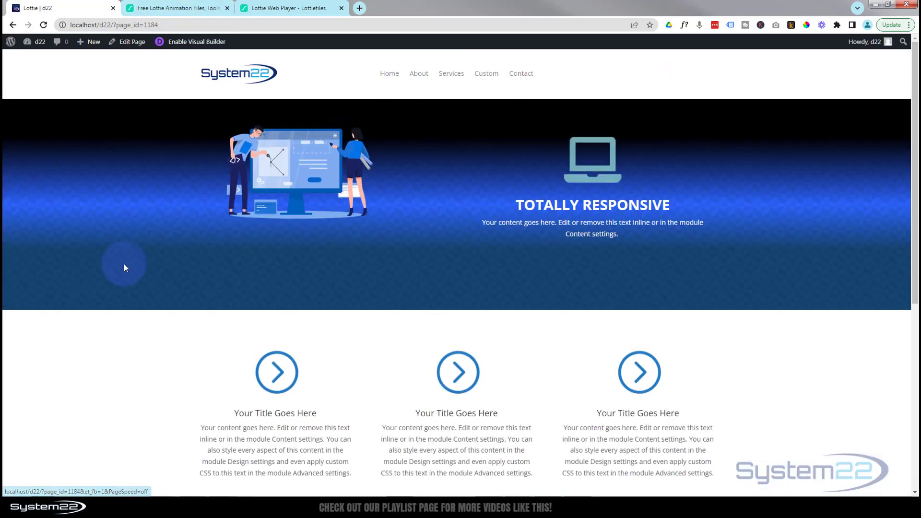
{"action": "scroll", "scroll_direction": "down", "scroll_amount": 3}
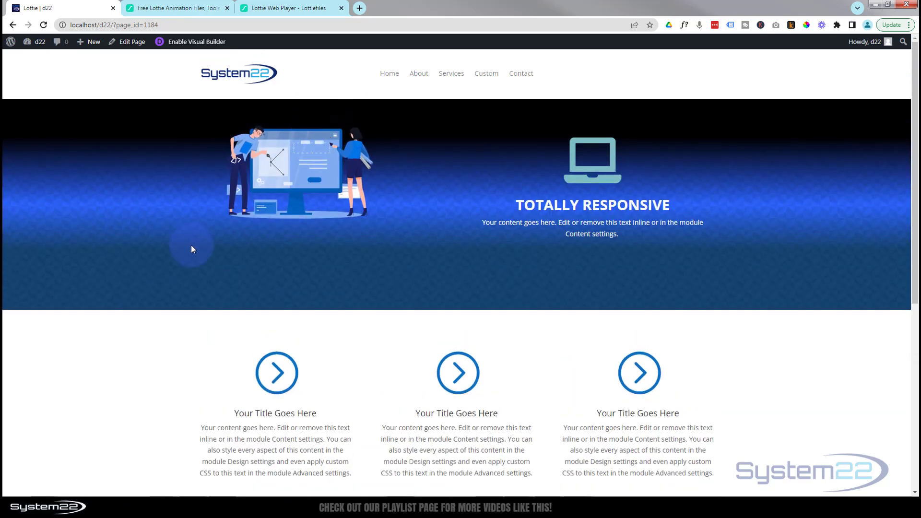
{"action": "mouse_move", "coordinate": [96, 204]}
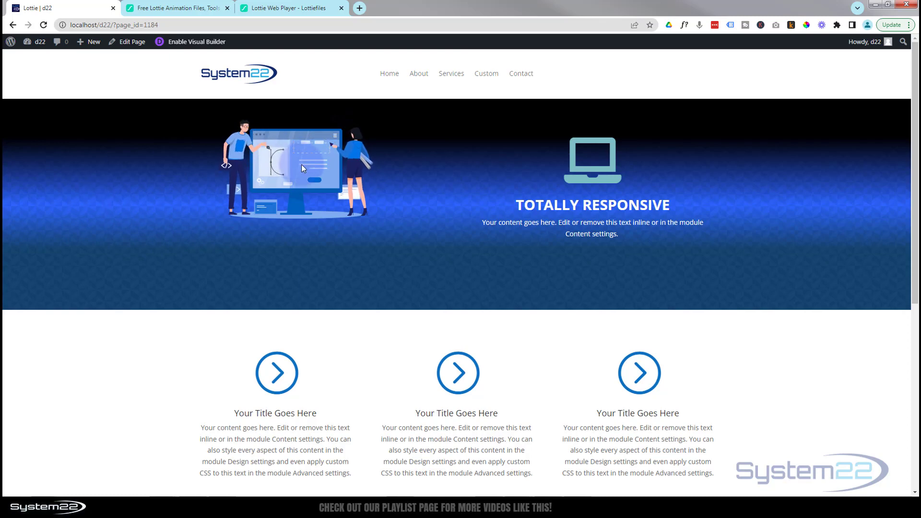
Inspect the et_pb_code_0 module in DevTools and test its margin-top at -80px instead of -120px.
{"action": "right_click", "coordinate": [302, 168]}
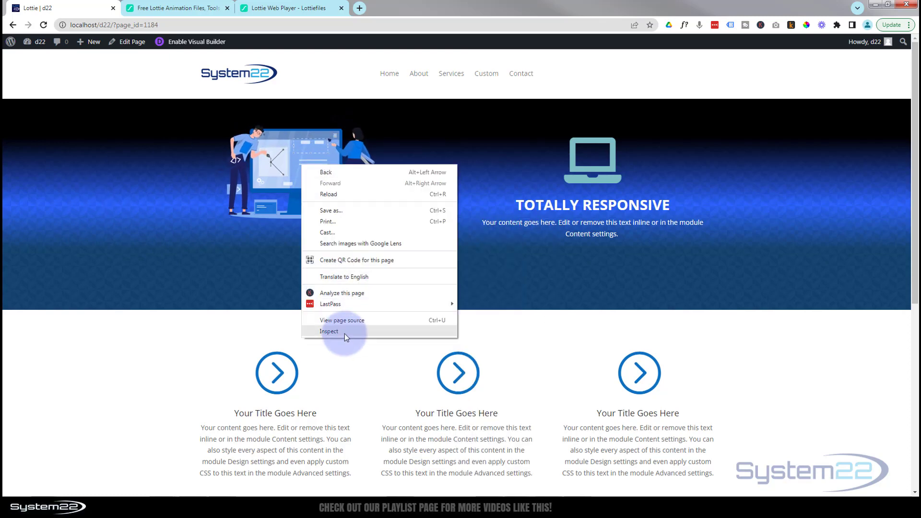
{"action": "left_click", "coordinate": [329, 330]}
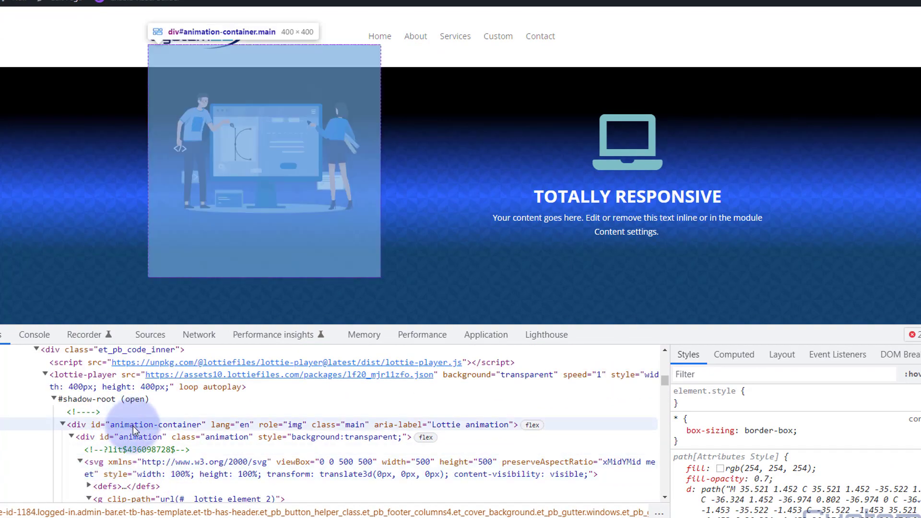
{"action": "left_click", "coordinate": [136, 424]}
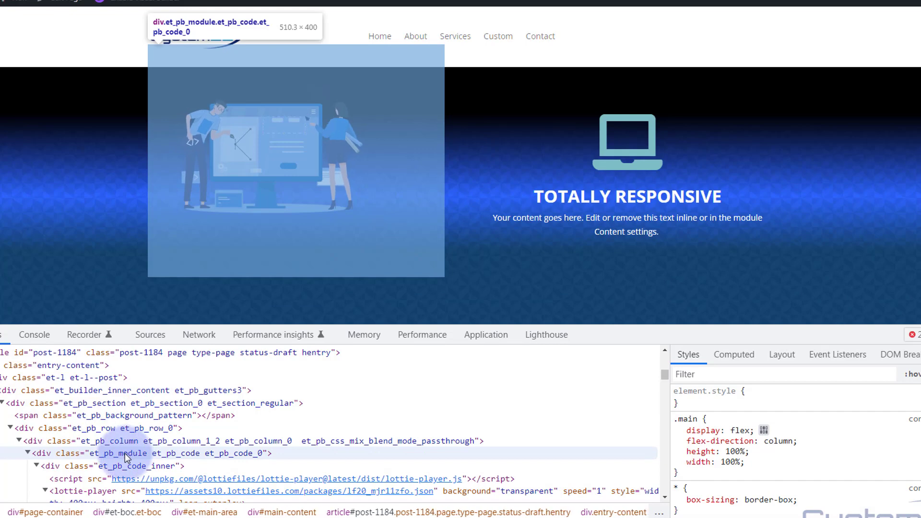
{"action": "left_click", "coordinate": [120, 453]}
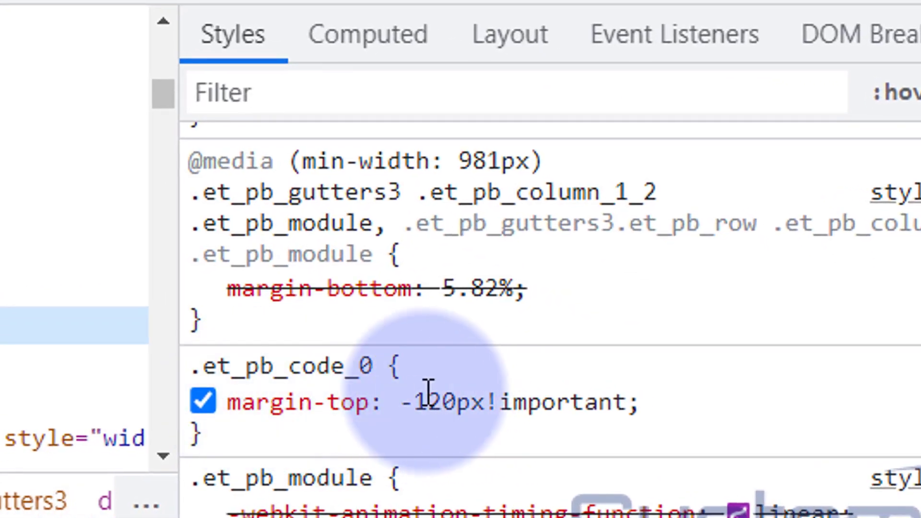
{"action": "double_click", "coordinate": [517, 402]}
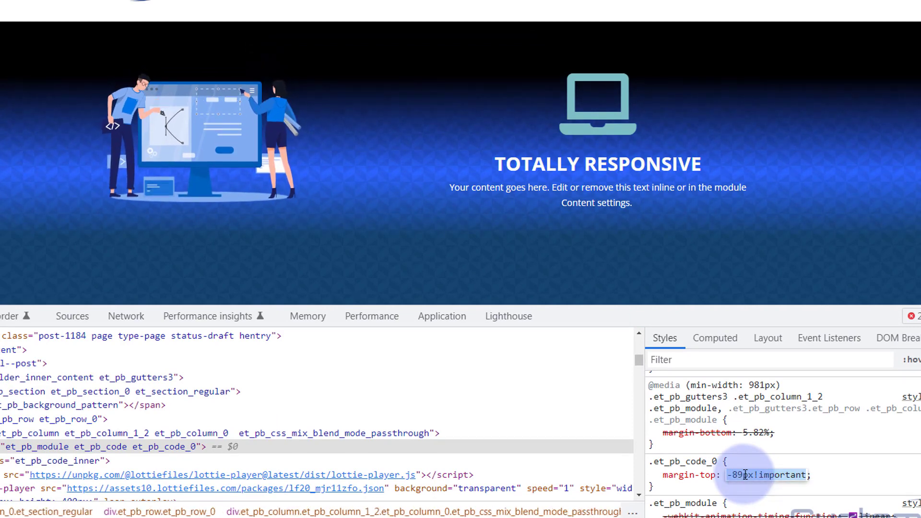
{"action": "left_click", "coordinate": [743, 474]}
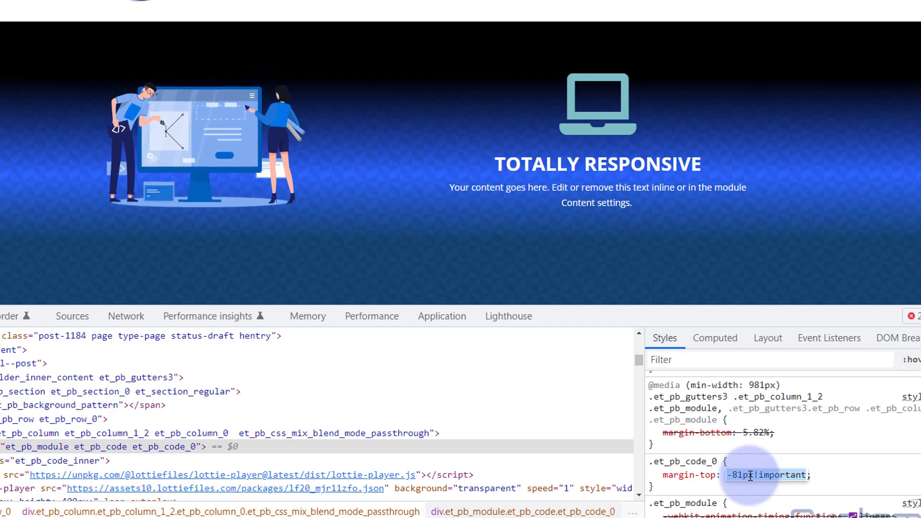
{"action": "mouse_move", "coordinate": [766, 475]}
{"action": "type", "text": "0"}
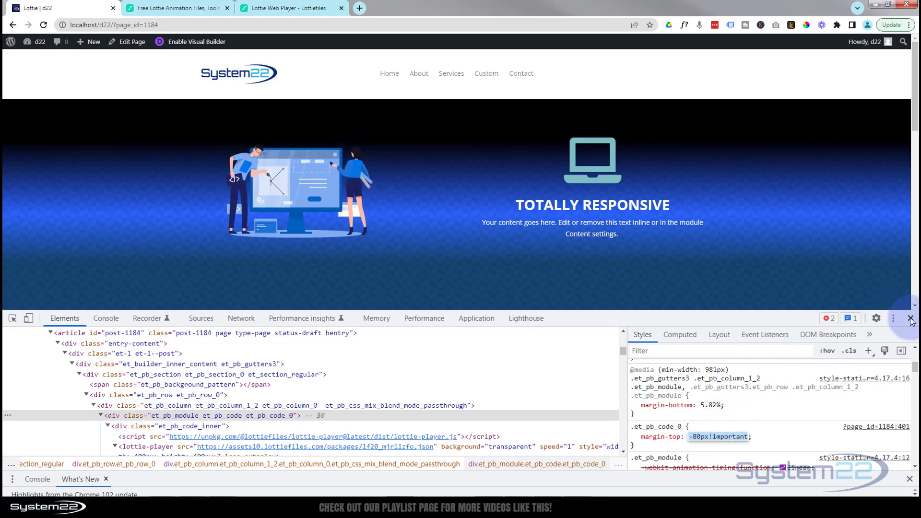
Close DevTools and reopen the page in the Divi Visual Builder.
{"action": "left_click", "coordinate": [910, 318]}
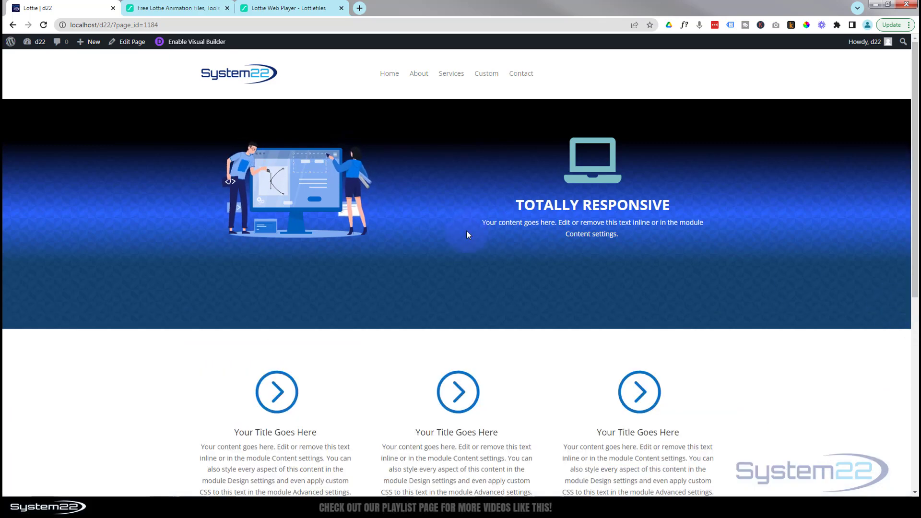
{"action": "left_click", "coordinate": [195, 42]}
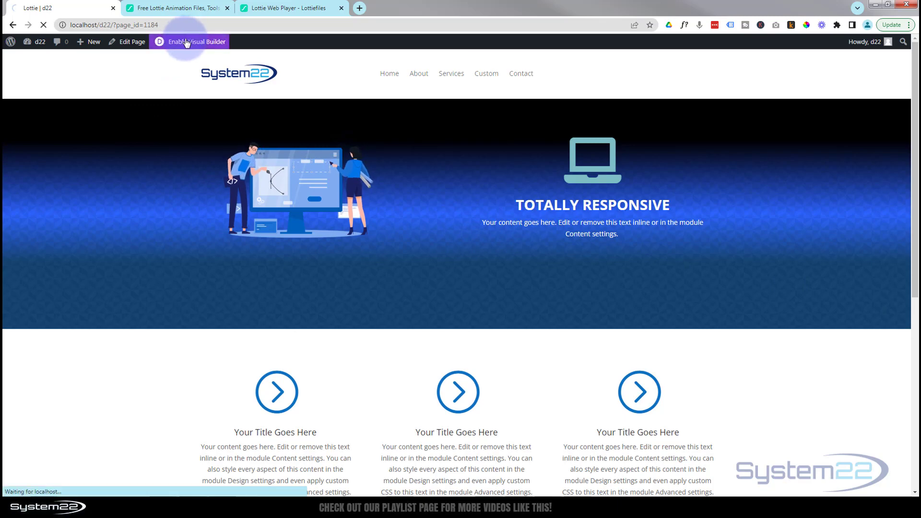
{"action": "left_click", "coordinate": [196, 41]}
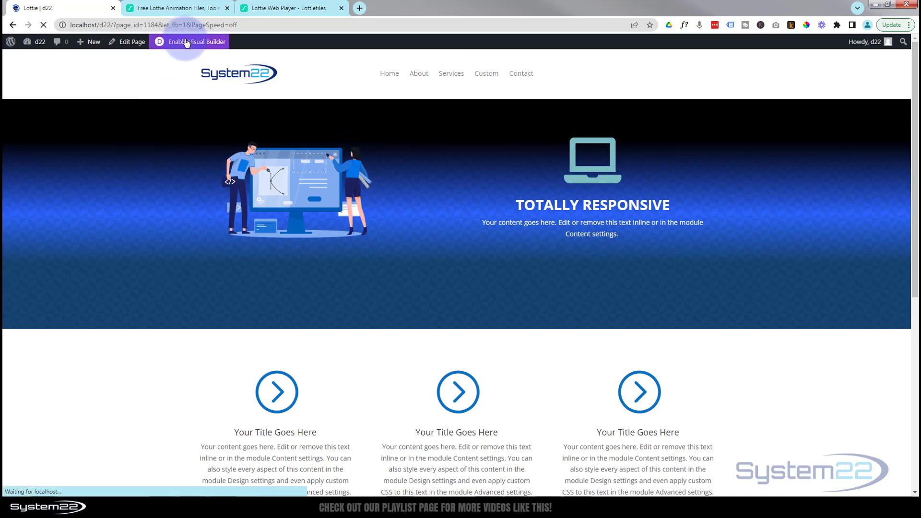
{"action": "left_click", "coordinate": [194, 41]}
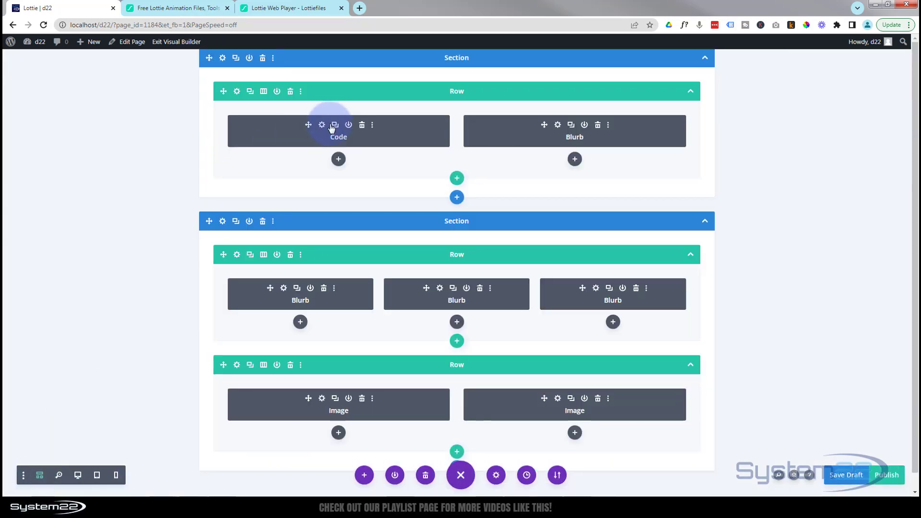
Change the Code module's Margin Top to -80px, confirm, and save the draft.
{"action": "left_click", "coordinate": [321, 125]}
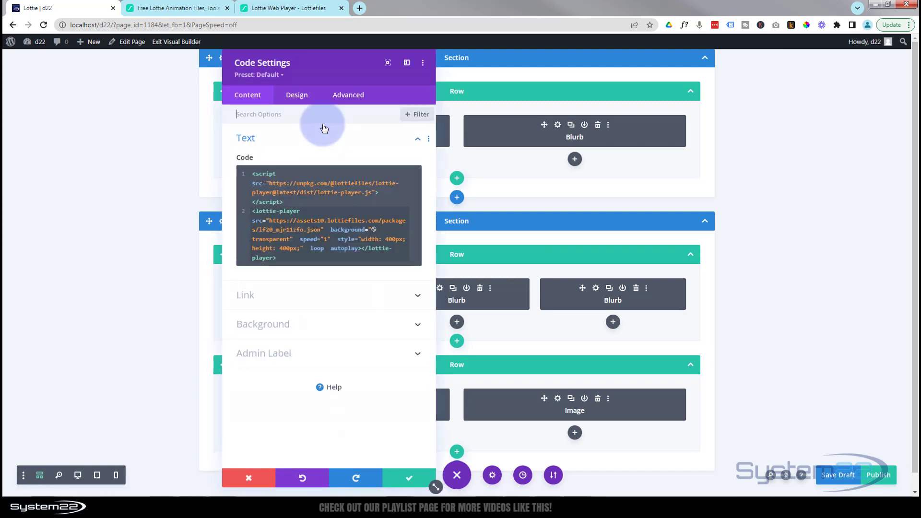
{"action": "left_click", "coordinate": [296, 94]}
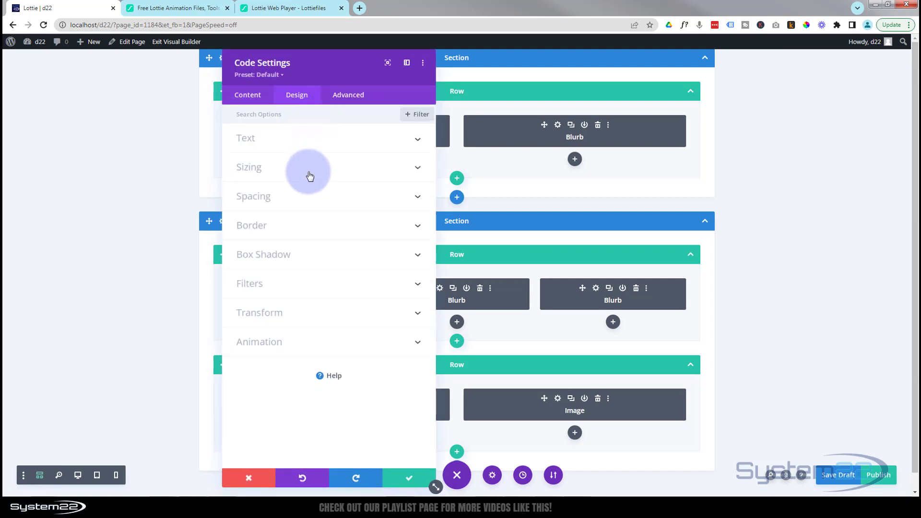
{"action": "left_click", "coordinate": [253, 196]}
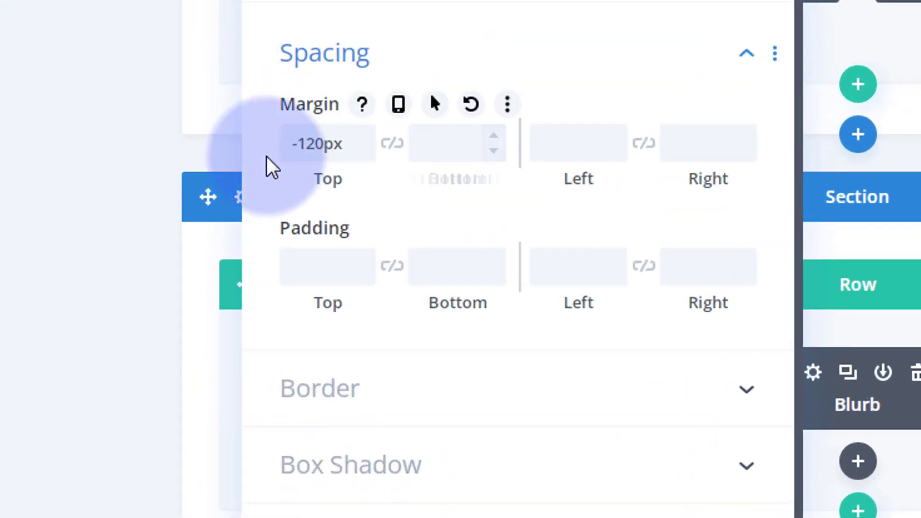
{"action": "left_click", "coordinate": [316, 144]}
{"action": "type", "text": "-80"}
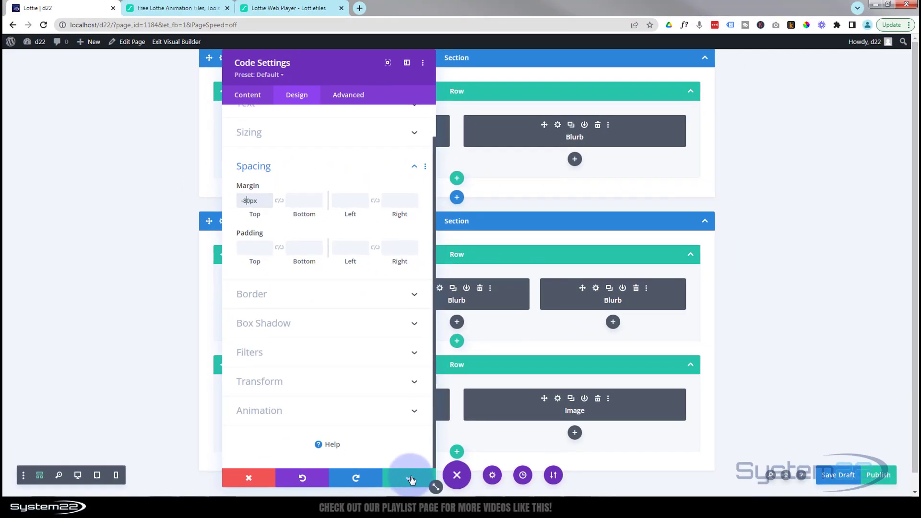
{"action": "left_click", "coordinate": [411, 478]}
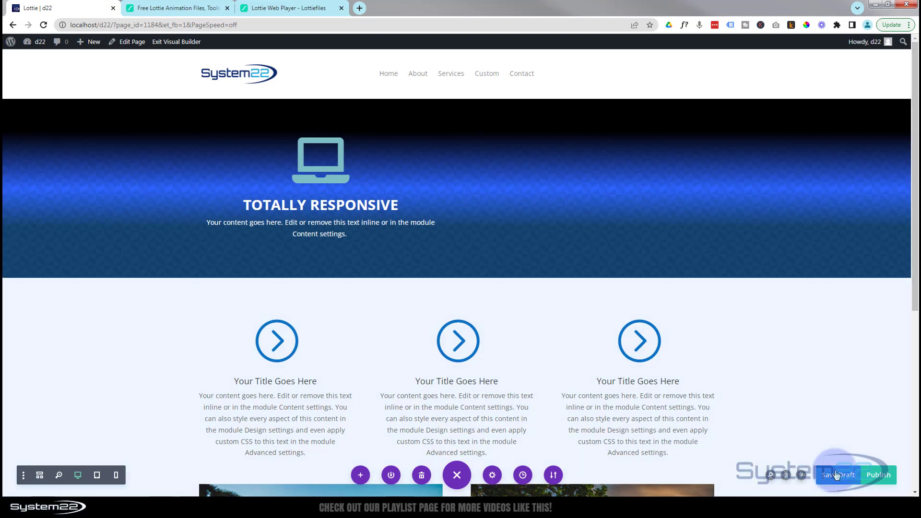
{"action": "left_click", "coordinate": [836, 474]}
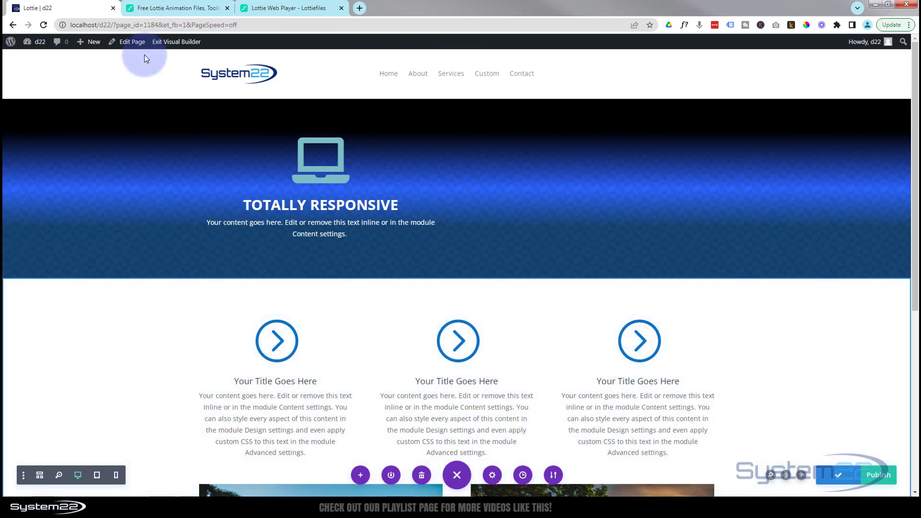
{"action": "left_click", "coordinate": [176, 41]}
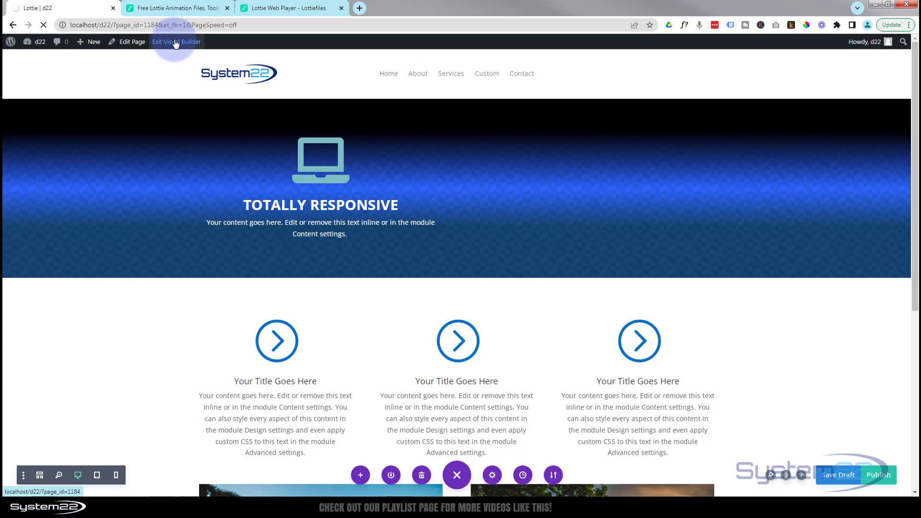
Exit the builder, check the hero animation beside Totally Responsive, and visit the LottieFiles tab.
{"action": "left_click", "coordinate": [176, 42]}
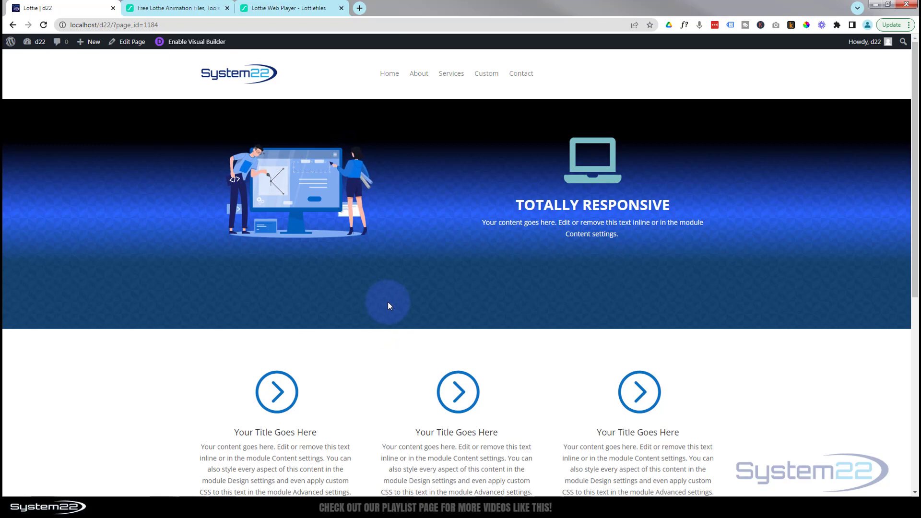
{"action": "mouse_move", "coordinate": [162, 290]}
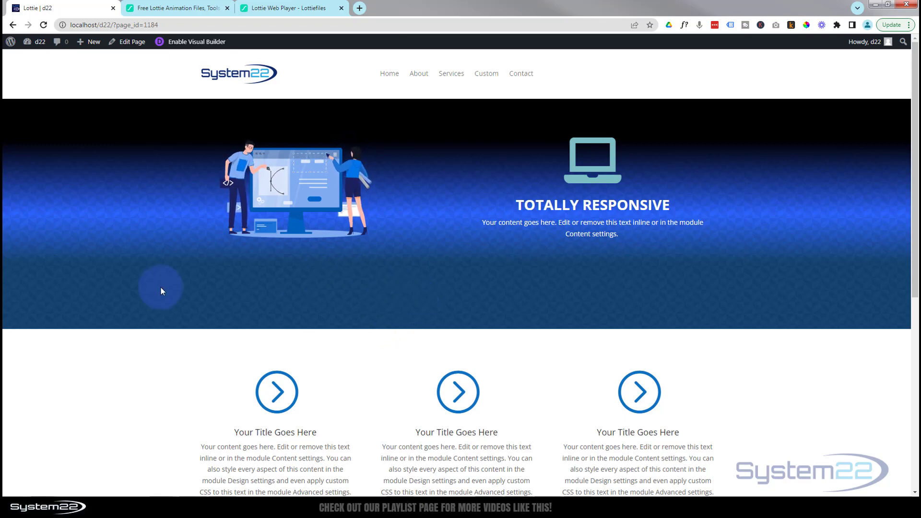
{"action": "mouse_move", "coordinate": [57, 269]}
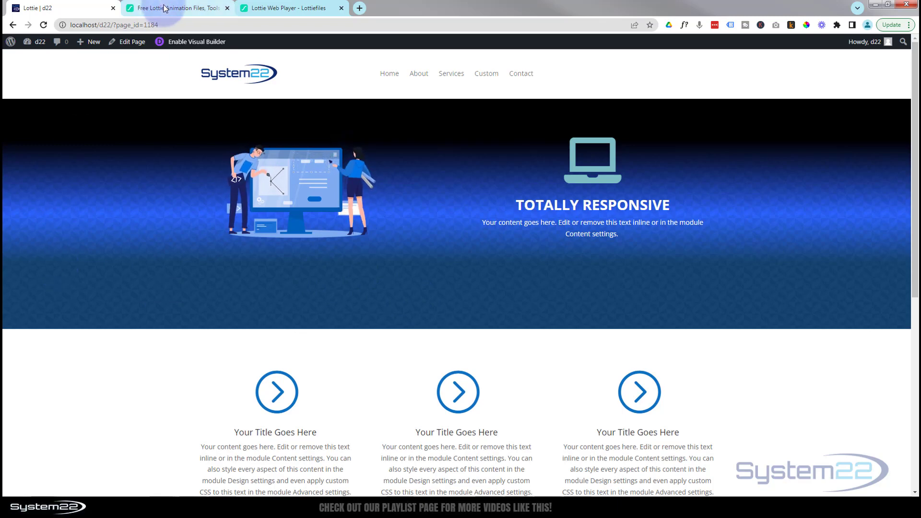
{"action": "left_click", "coordinate": [176, 8]}
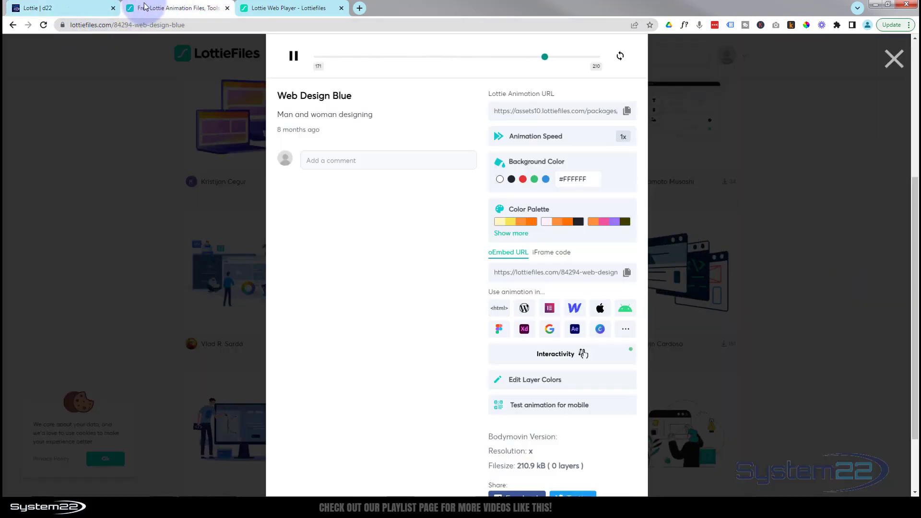
{"action": "left_click", "coordinate": [41, 8]}
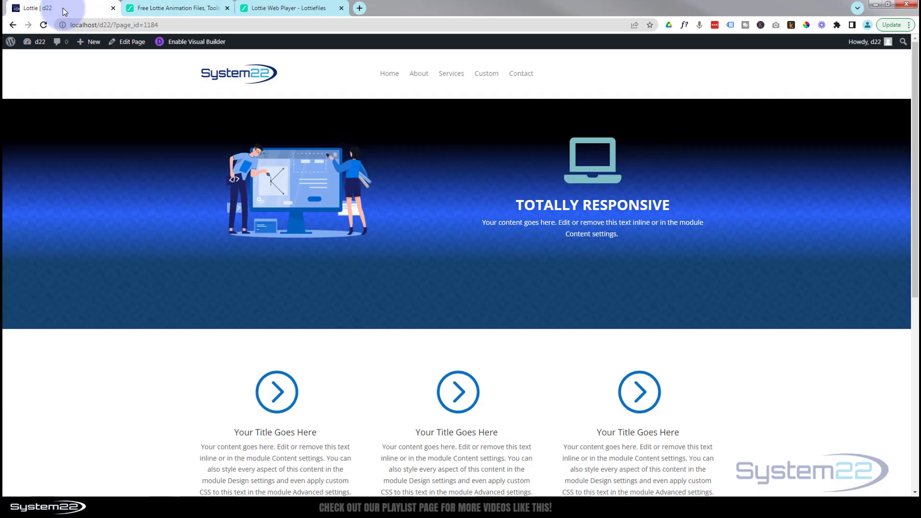